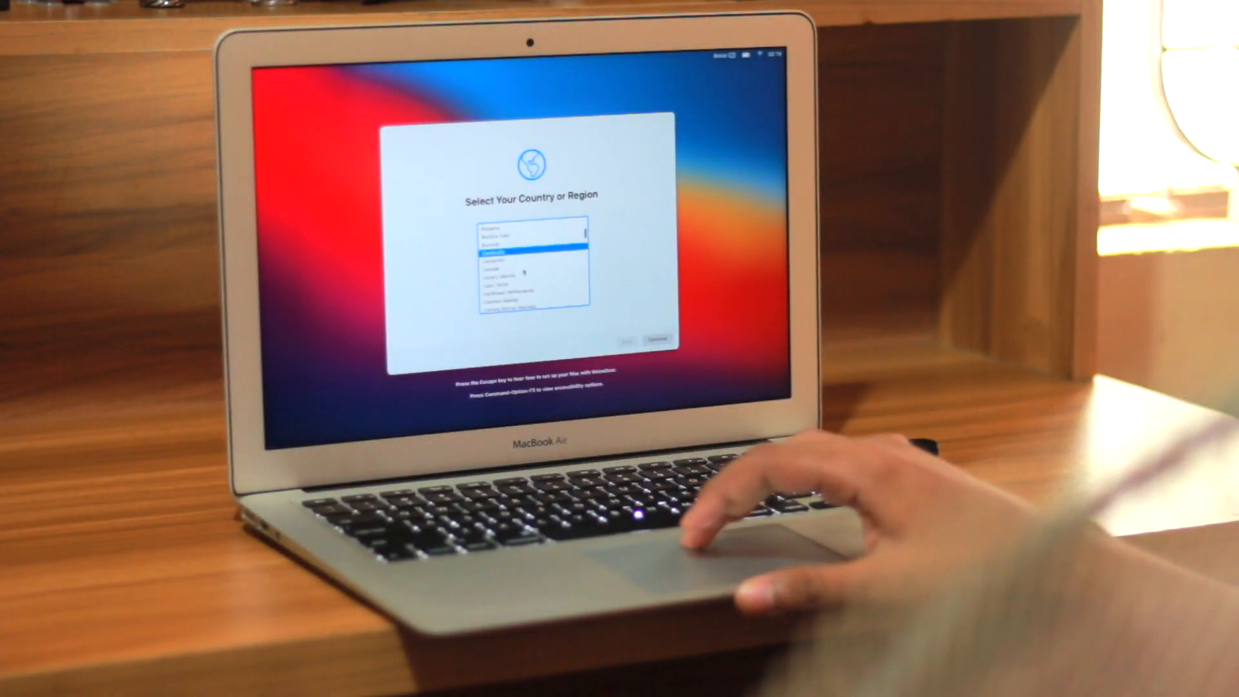
# Step: Choose a country in the Select Your Country or Region setup list
pyautogui.click(656, 338)
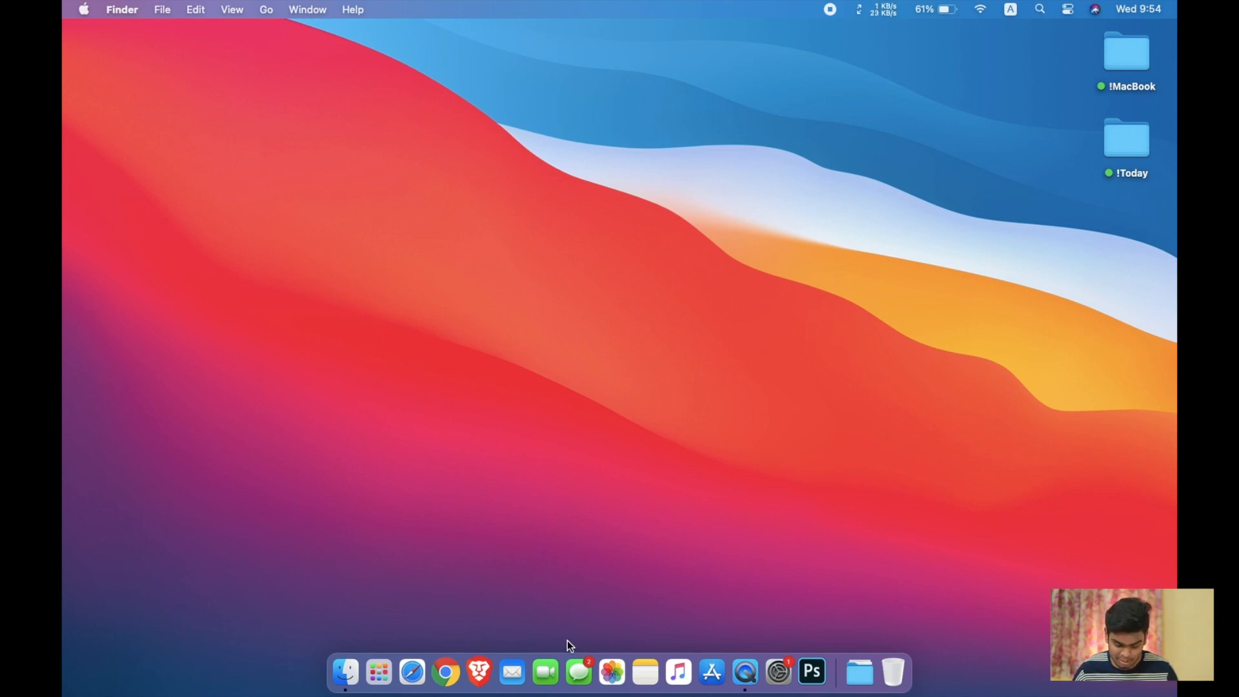
pyautogui.moveTo(327, 647)
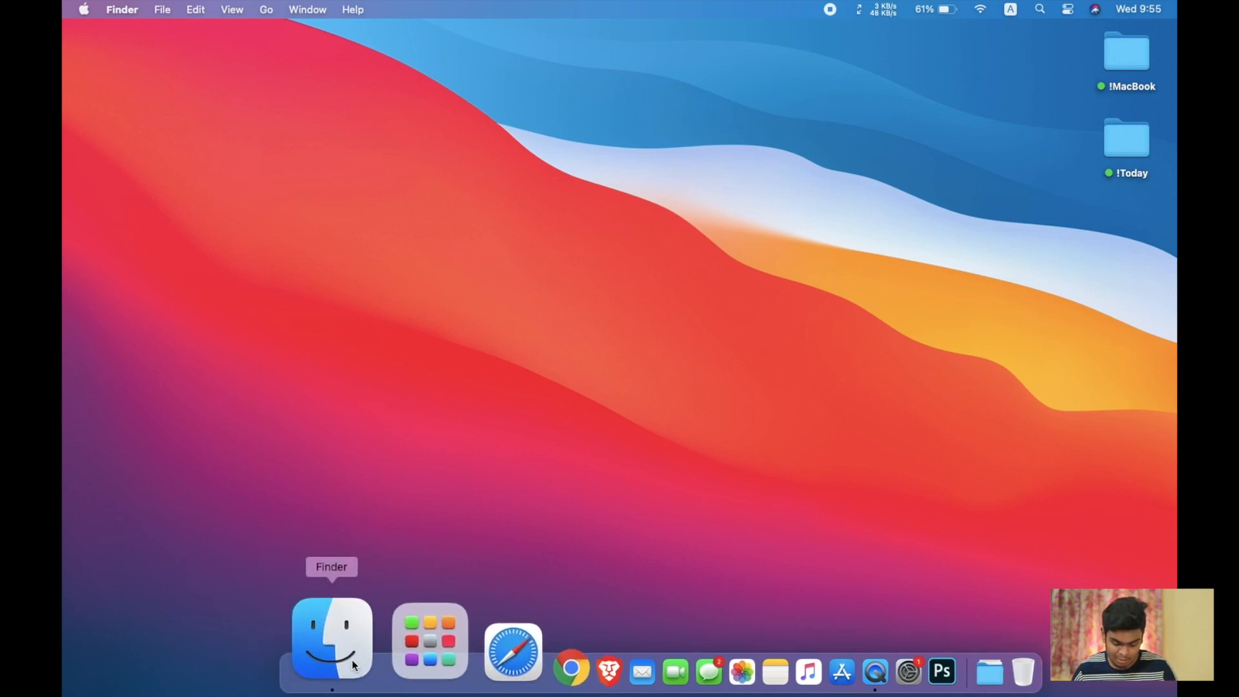
pyautogui.moveTo(453, 640)
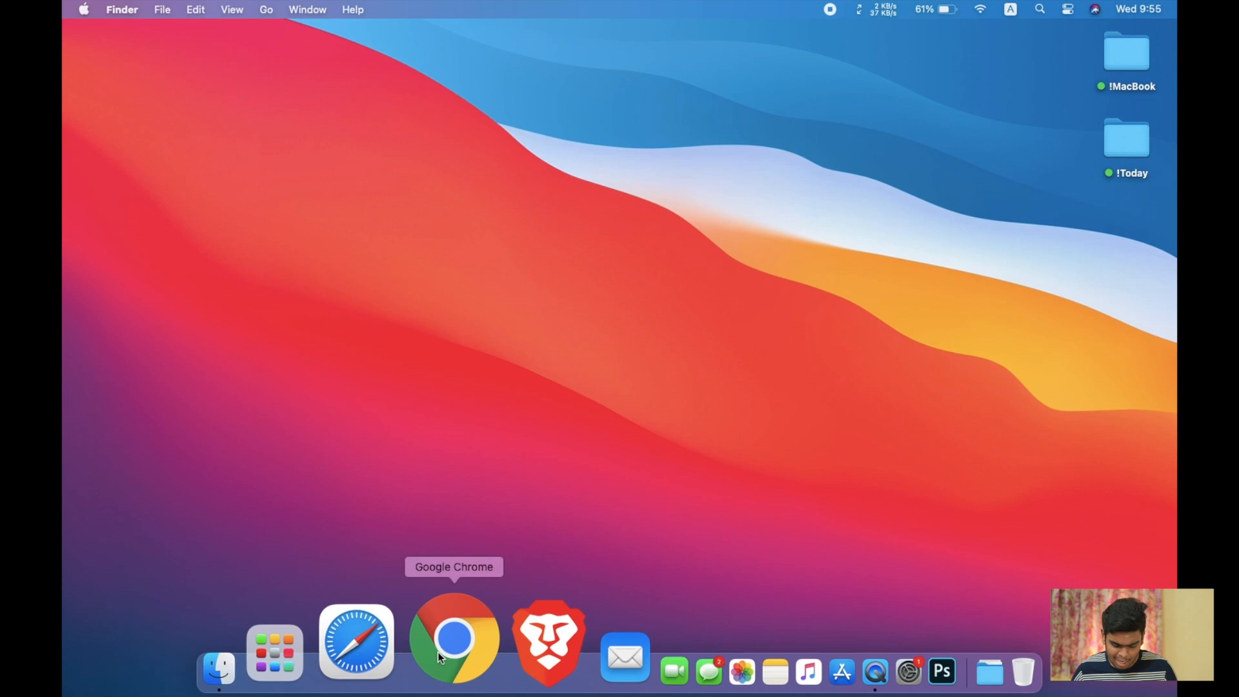
pyautogui.click(273, 651)
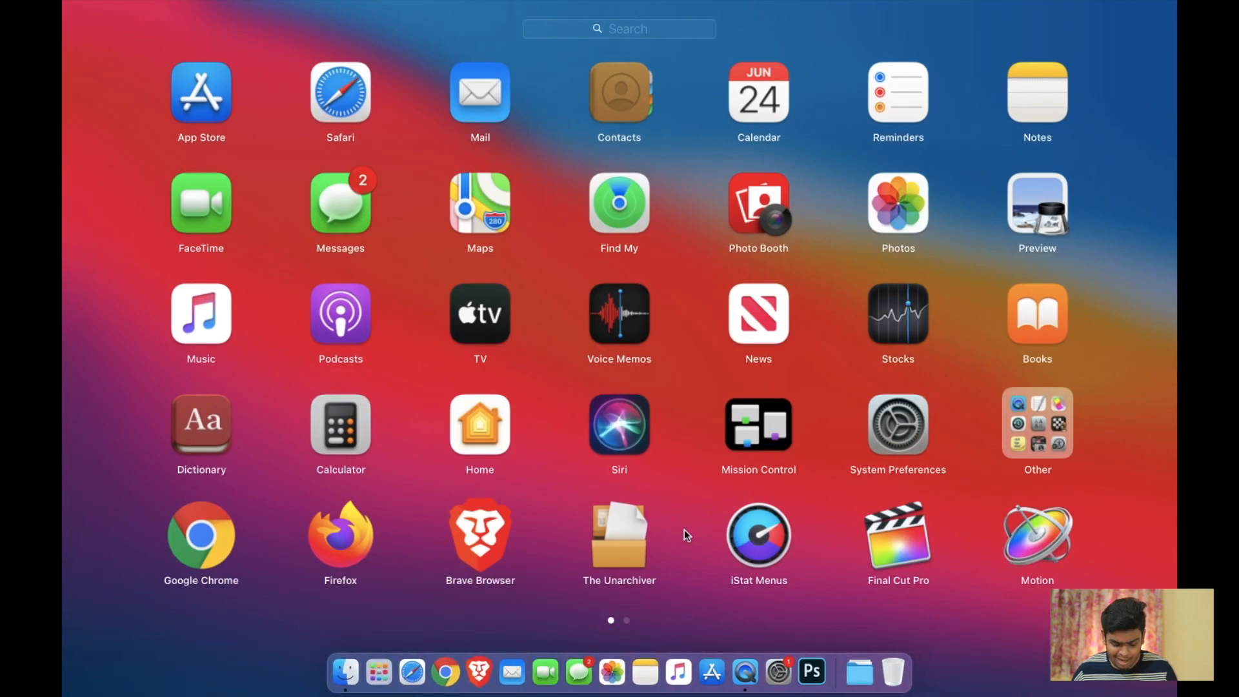
pyautogui.moveTo(845, 396)
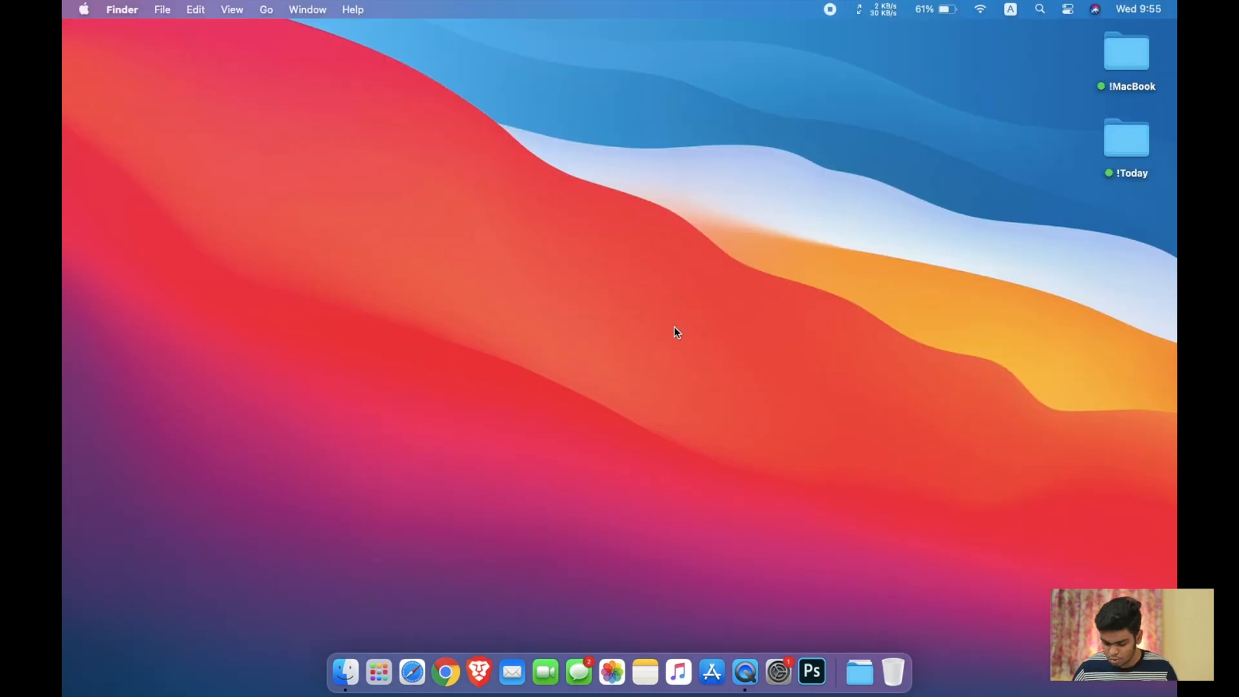
pyautogui.moveTo(1081, 11)
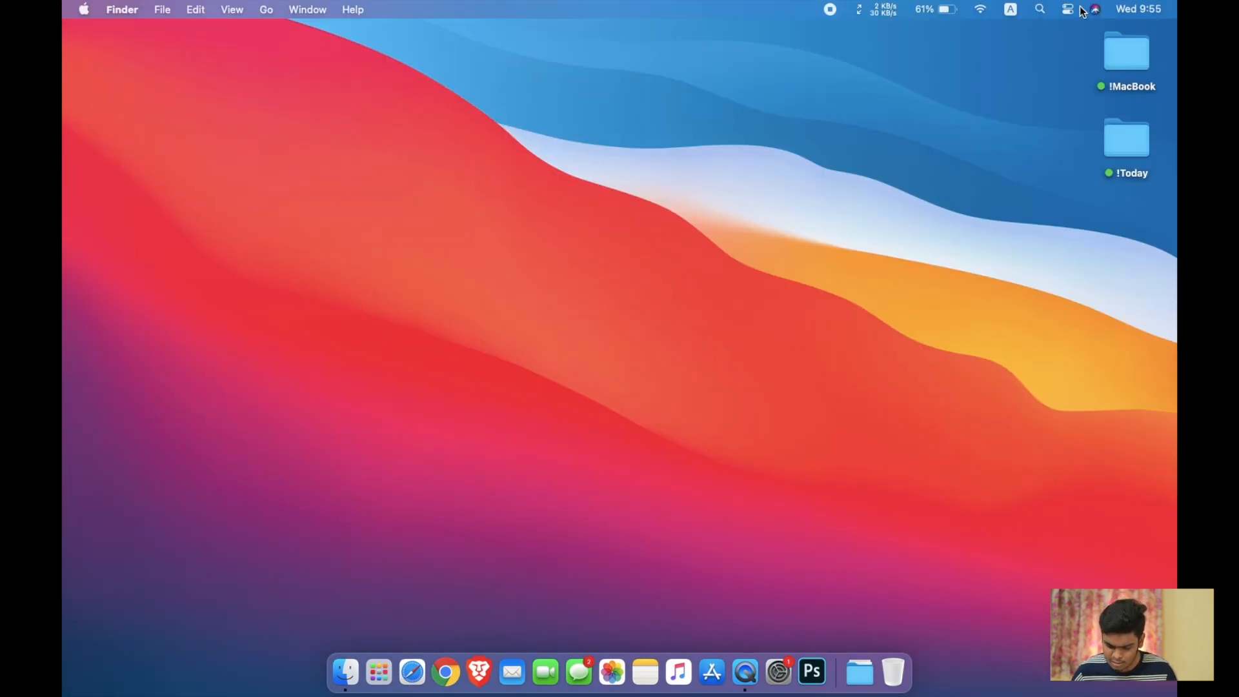
# Step: View Control Center's Wi-Fi and Bluetooth details, then return to its quick settings
pyautogui.click(1067, 9)
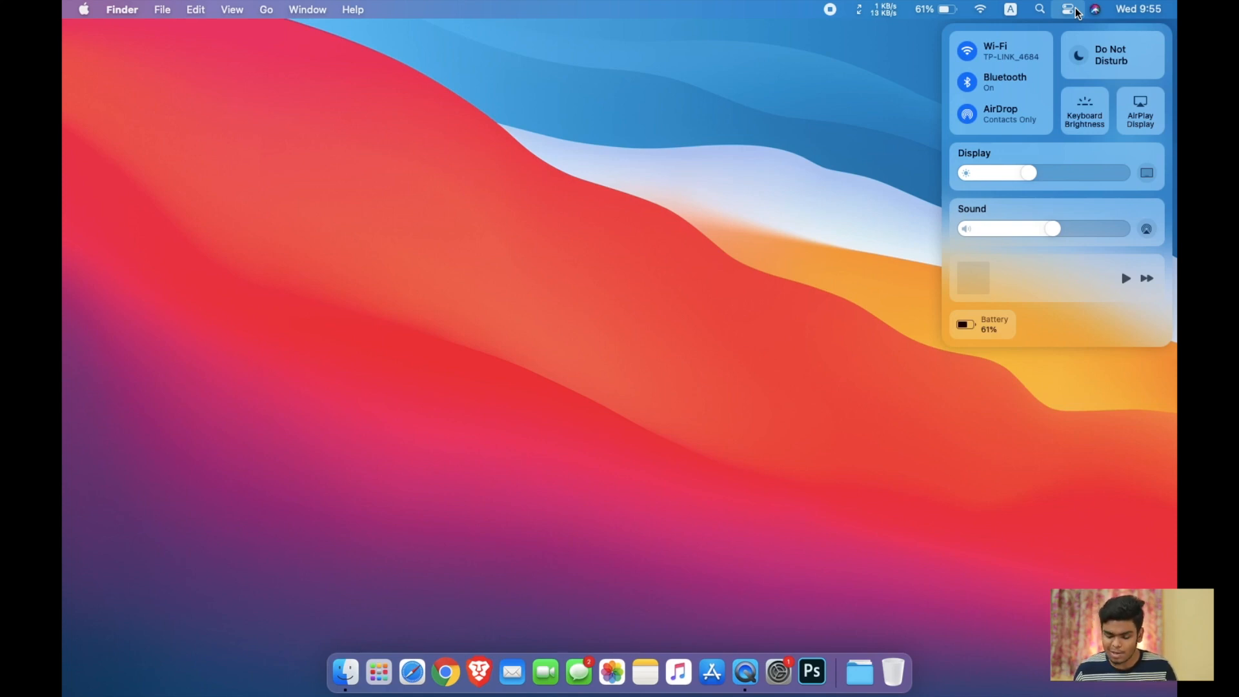
pyautogui.moveTo(761, 9)
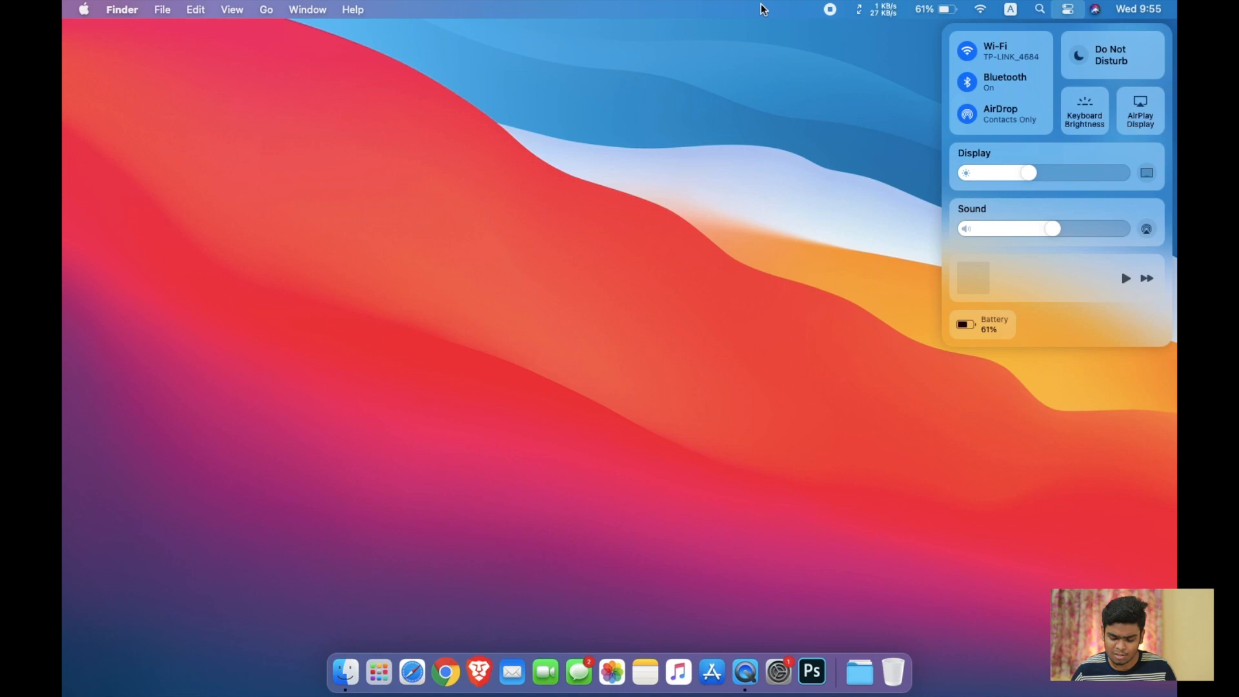
pyautogui.moveTo(956, 7)
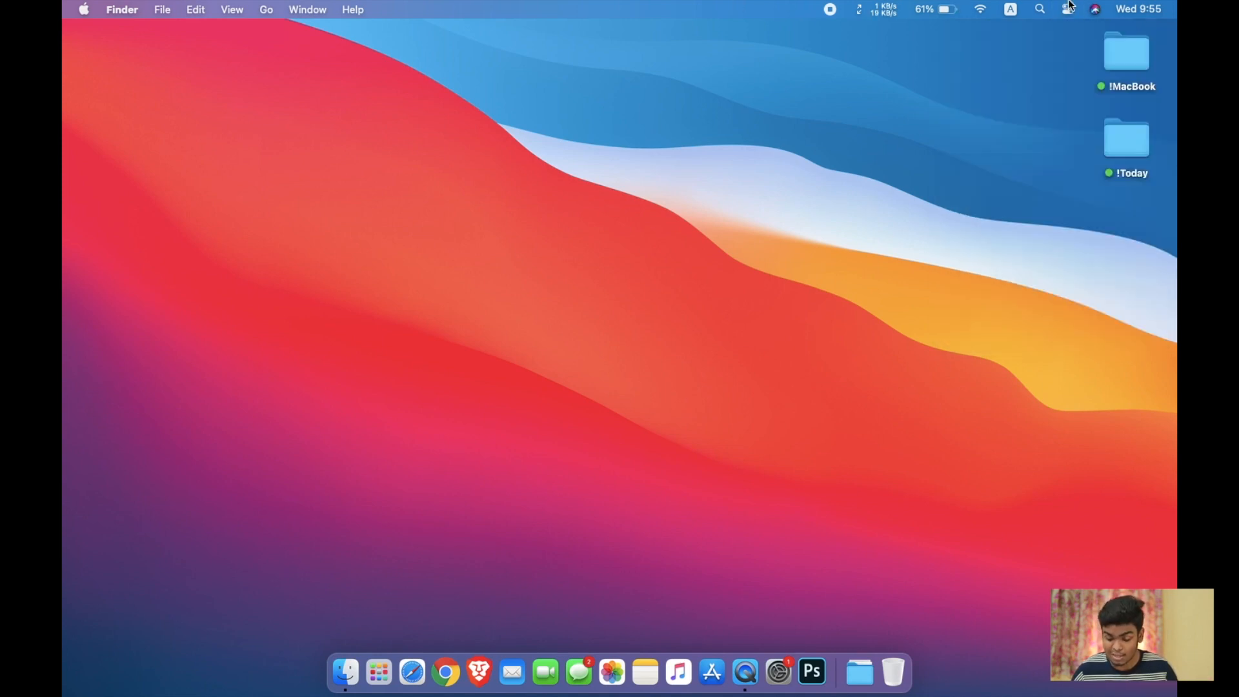
pyautogui.click(1069, 9)
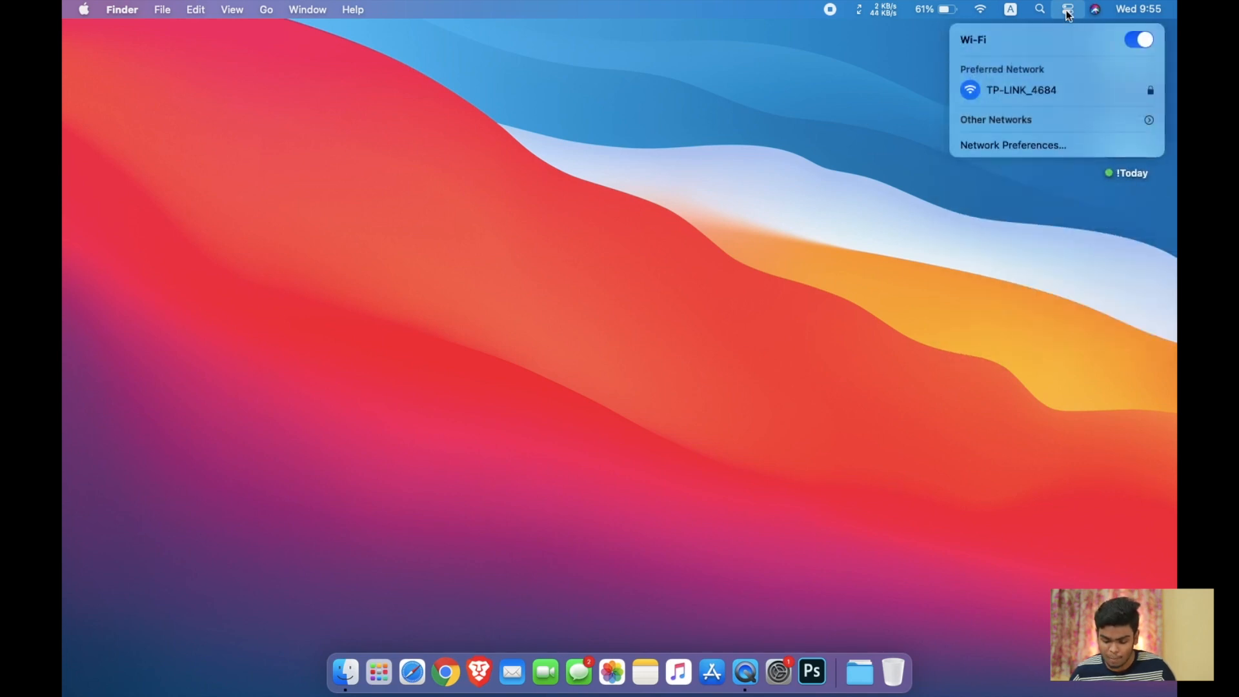
pyautogui.click(1067, 9)
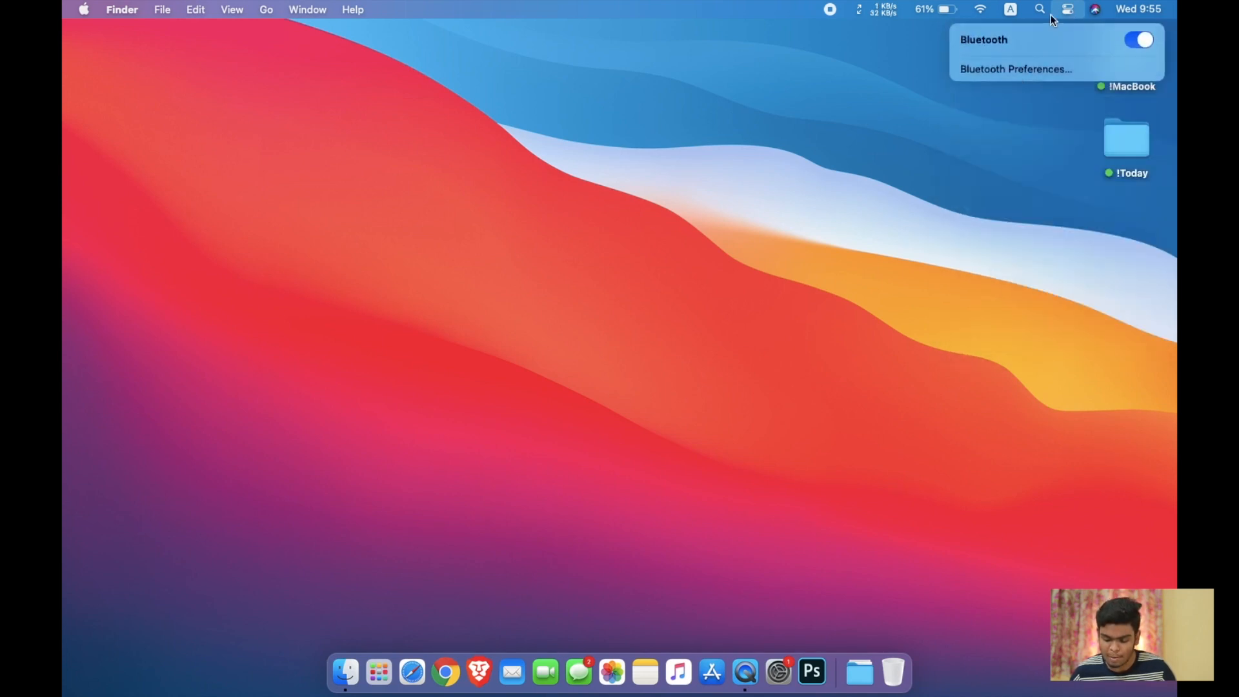
pyautogui.click(1067, 9)
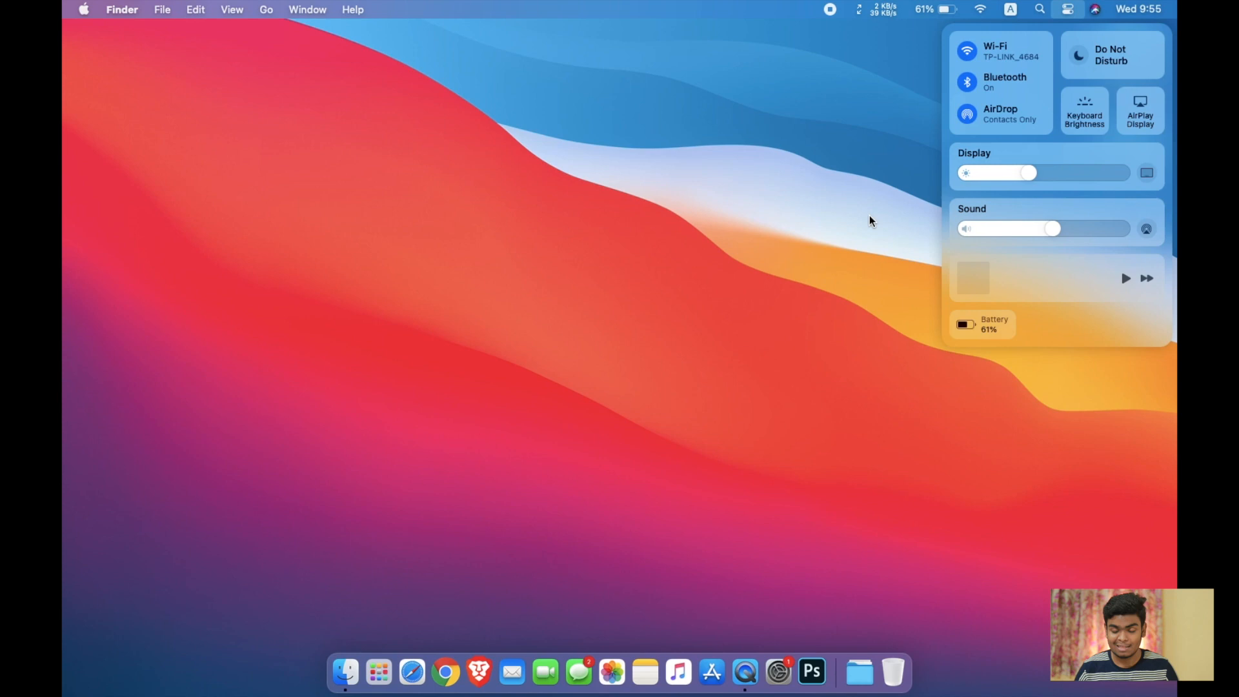
pyautogui.moveTo(1014, 179)
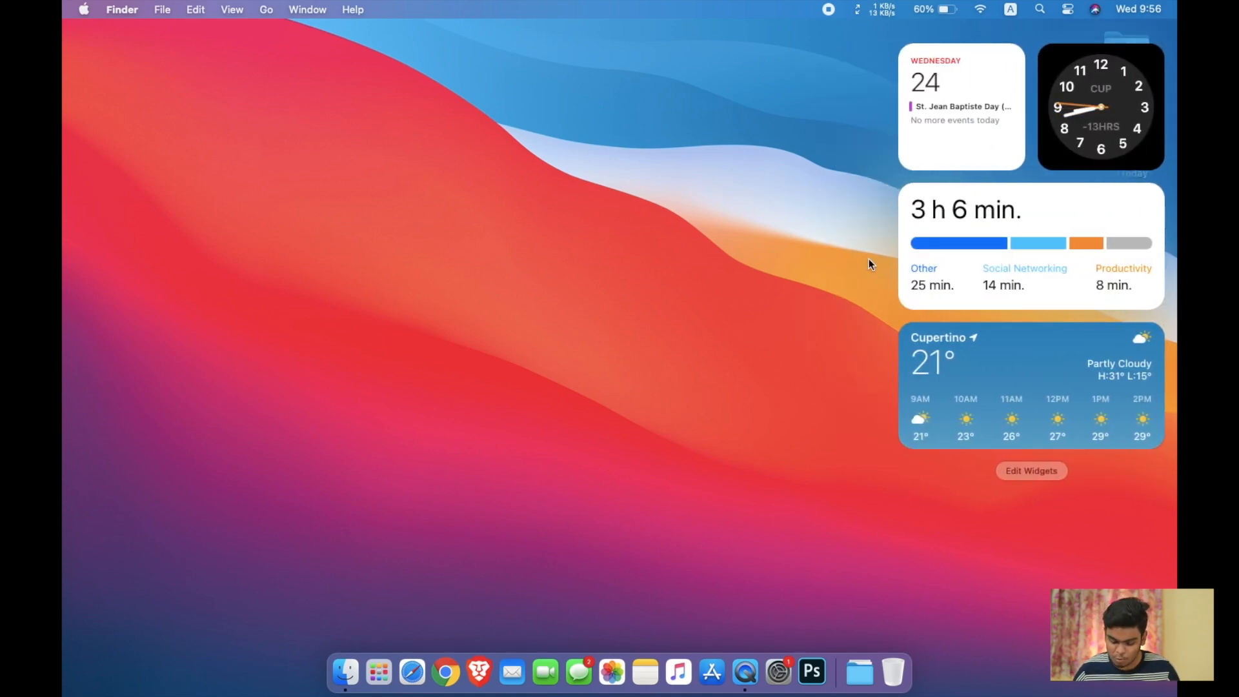
pyautogui.moveTo(1173, 221)
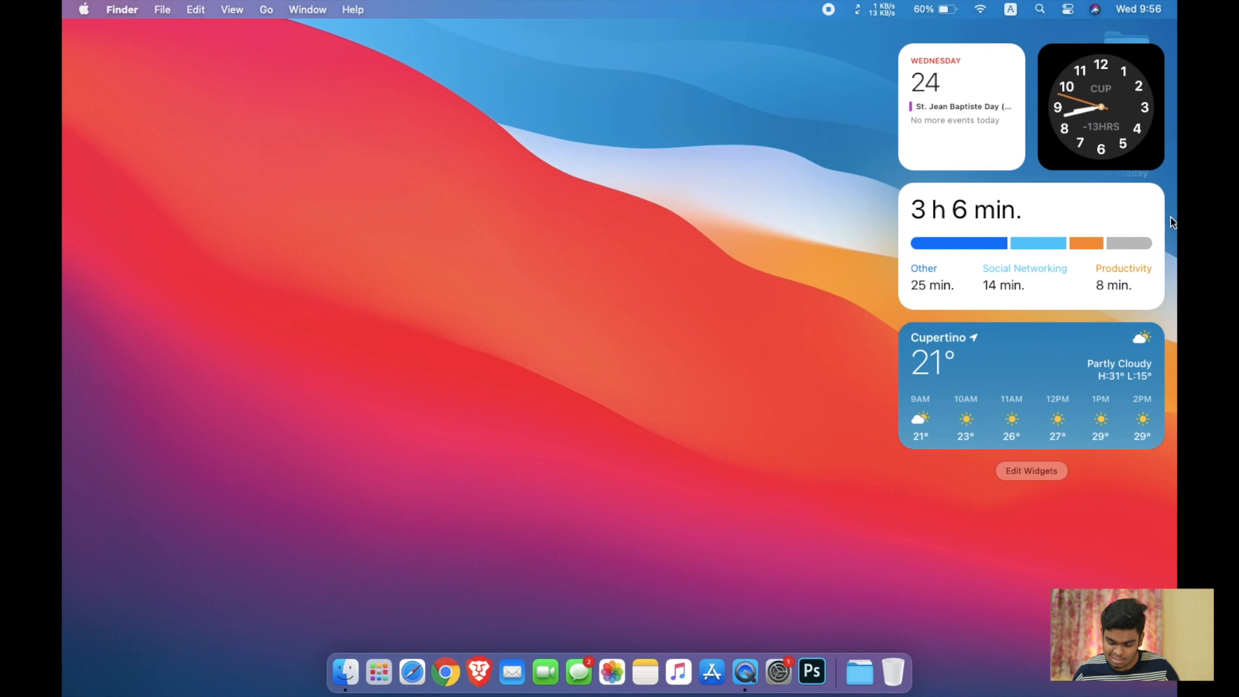
pyautogui.moveTo(914, 69)
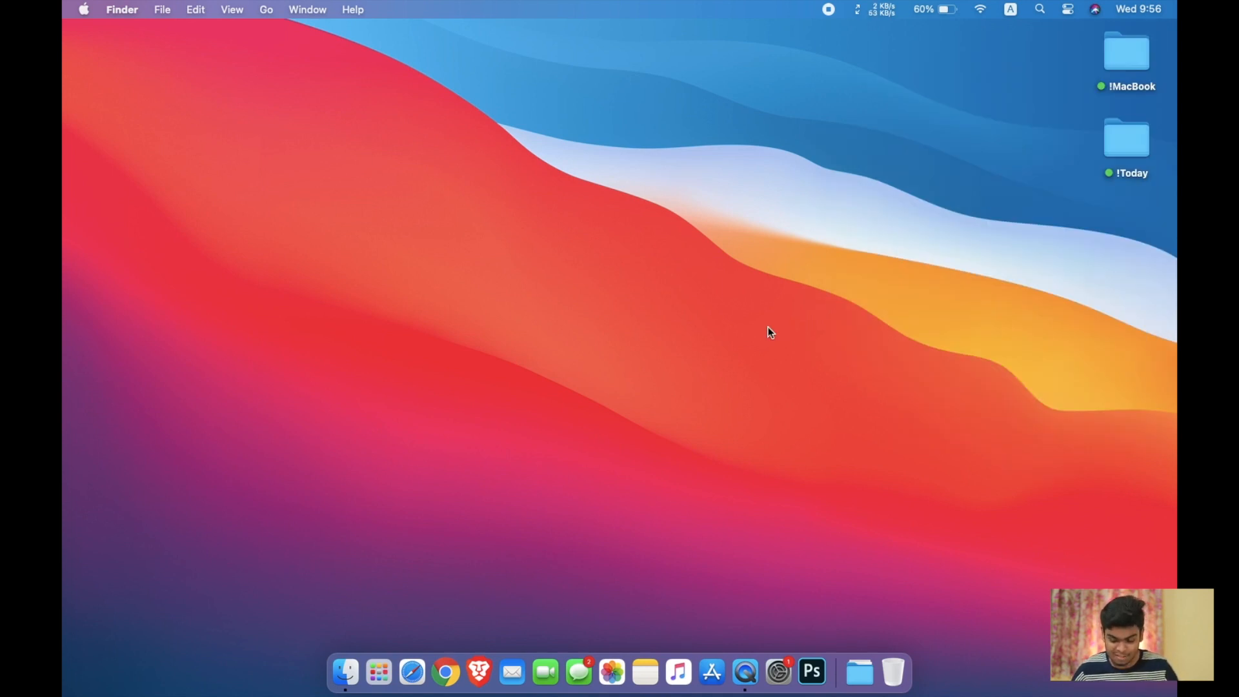
pyautogui.moveTo(357, 672)
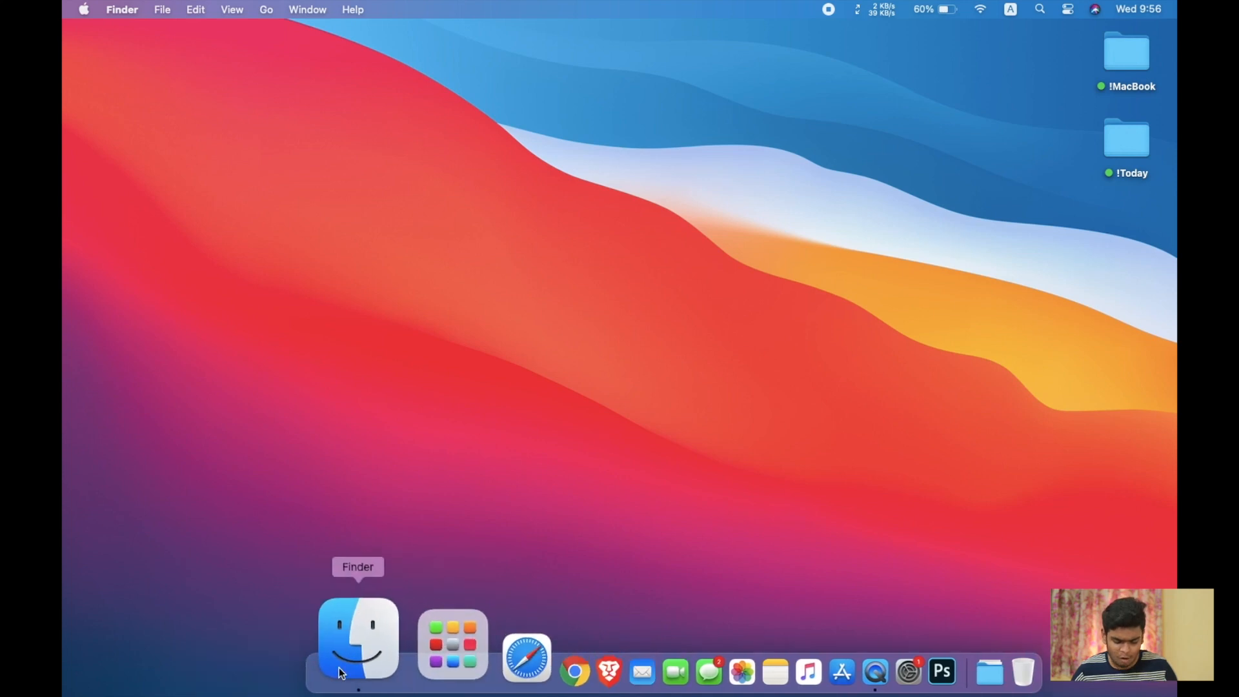
# Step: Show the Desktop folder with !MacBook and !Today in a new Finder window
pyautogui.click(358, 640)
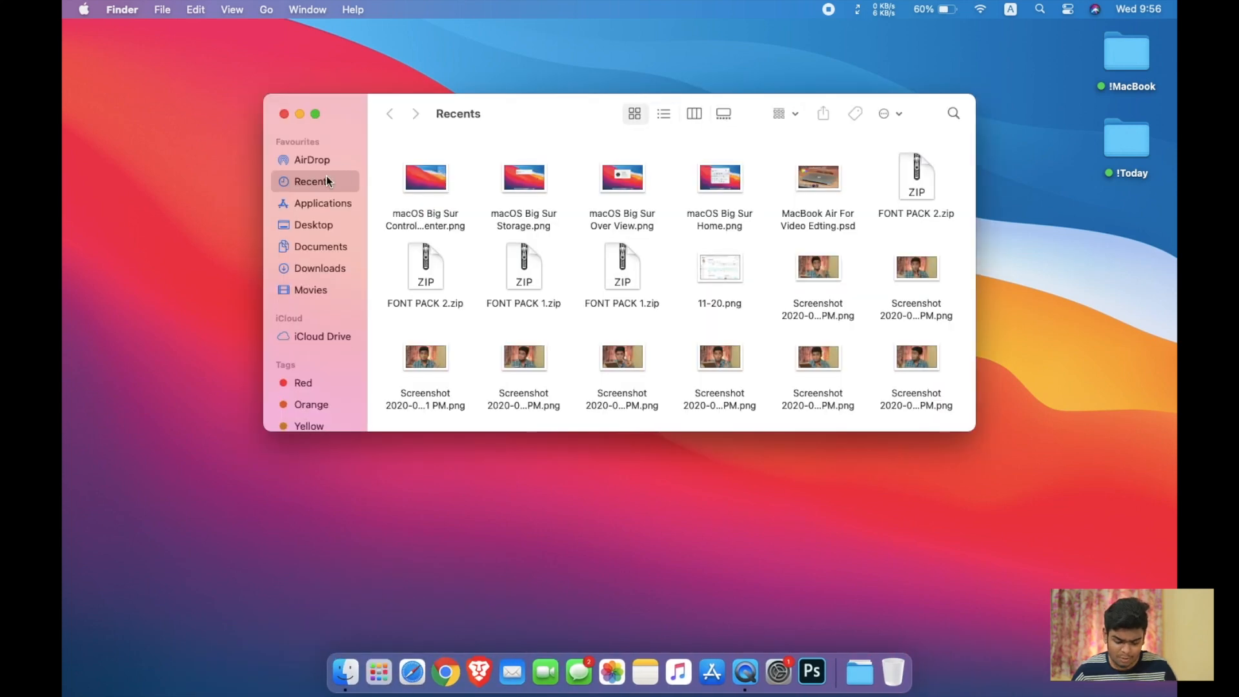
pyautogui.click(313, 225)
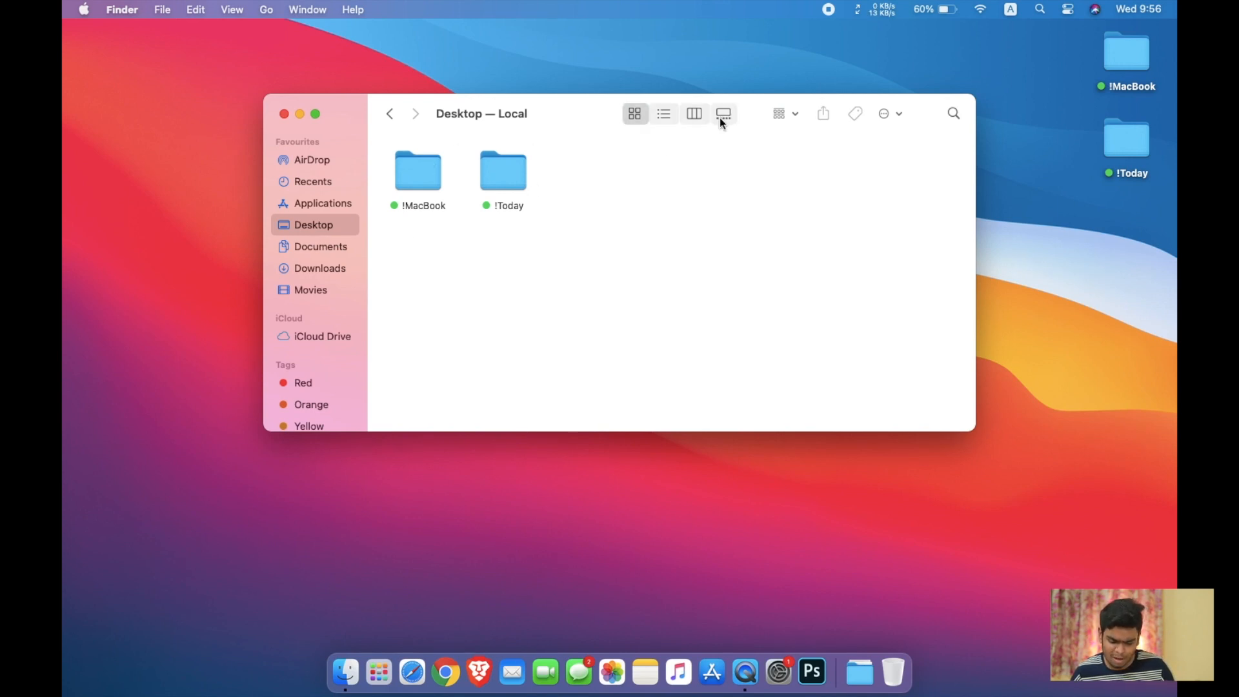
pyautogui.click(635, 114)
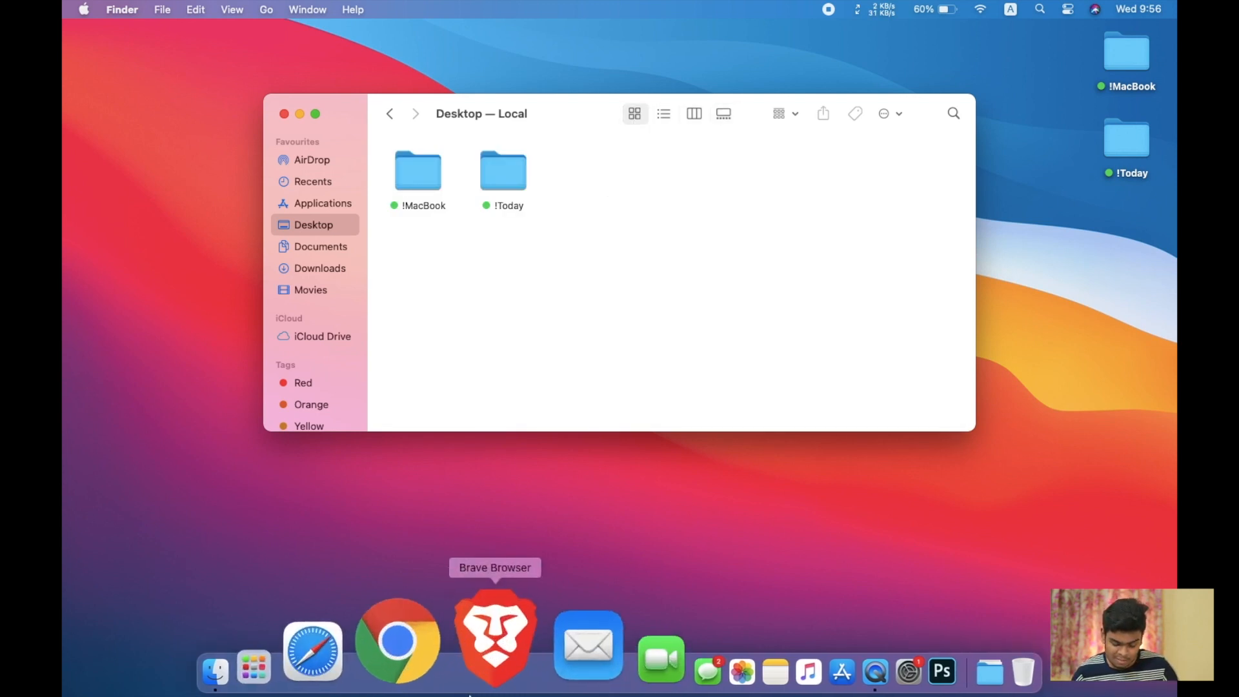
# Step: Browse the Messages conversations, quit Messages and close the Finder window
pyautogui.click(586, 632)
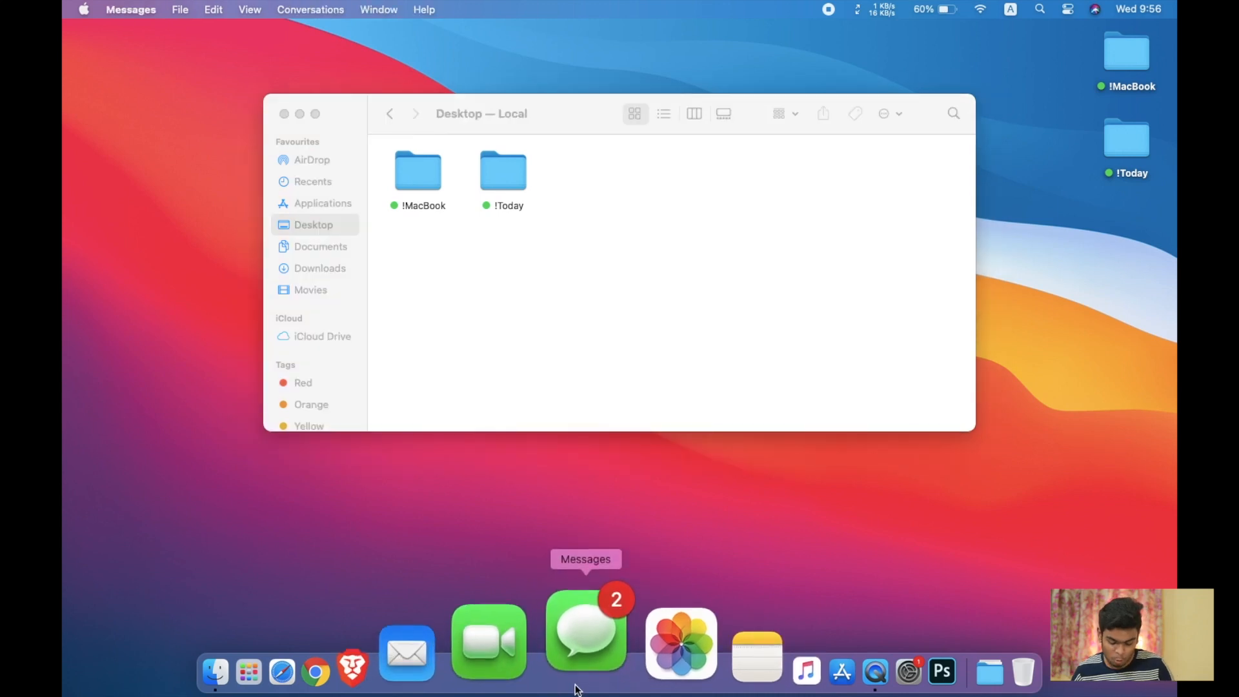
pyautogui.click(584, 633)
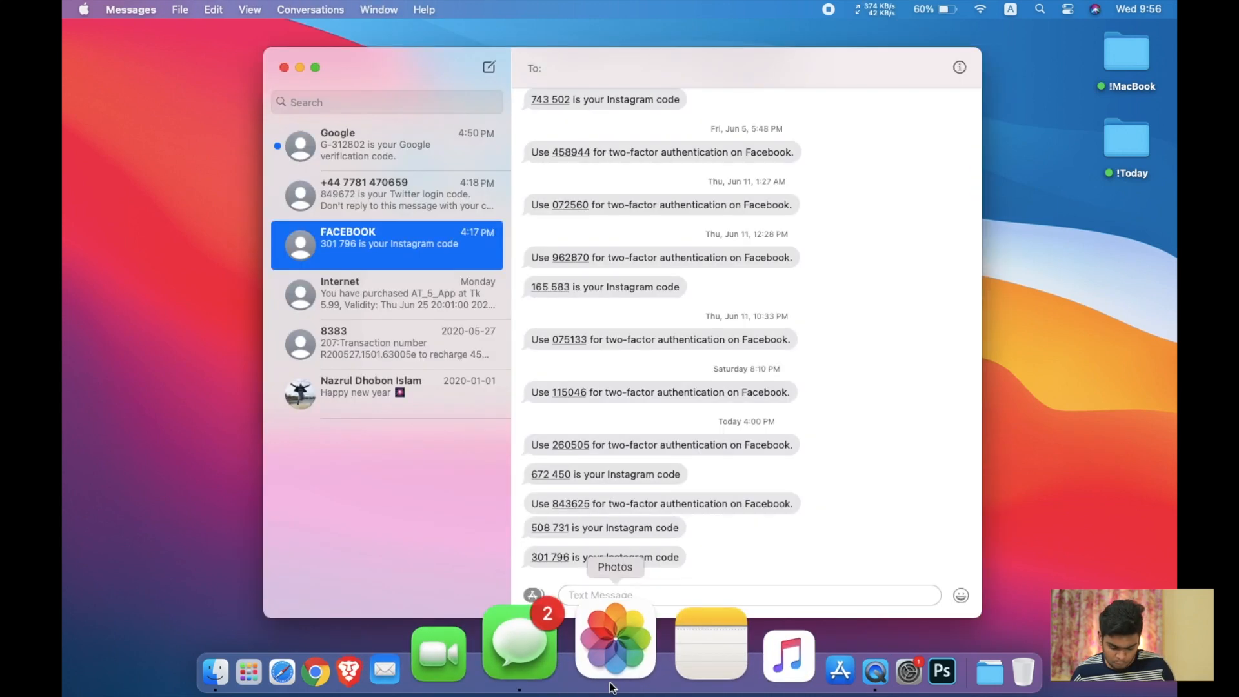
pyautogui.click(614, 644)
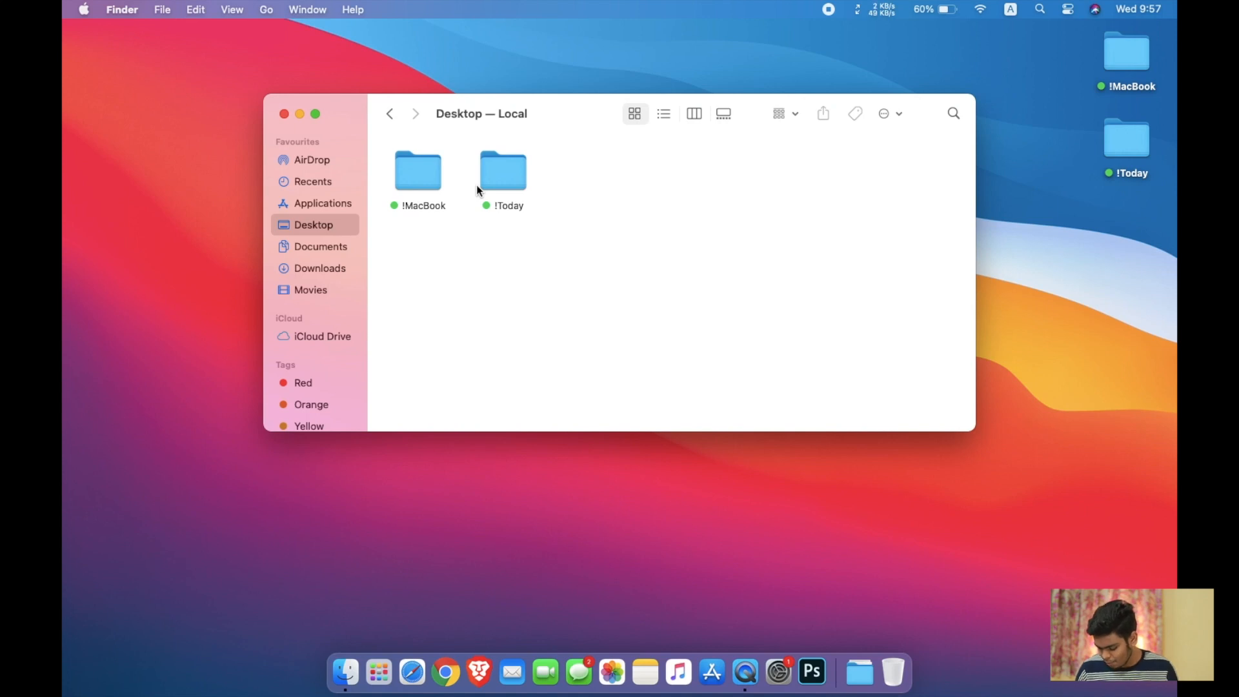
pyautogui.moveTo(298, 115)
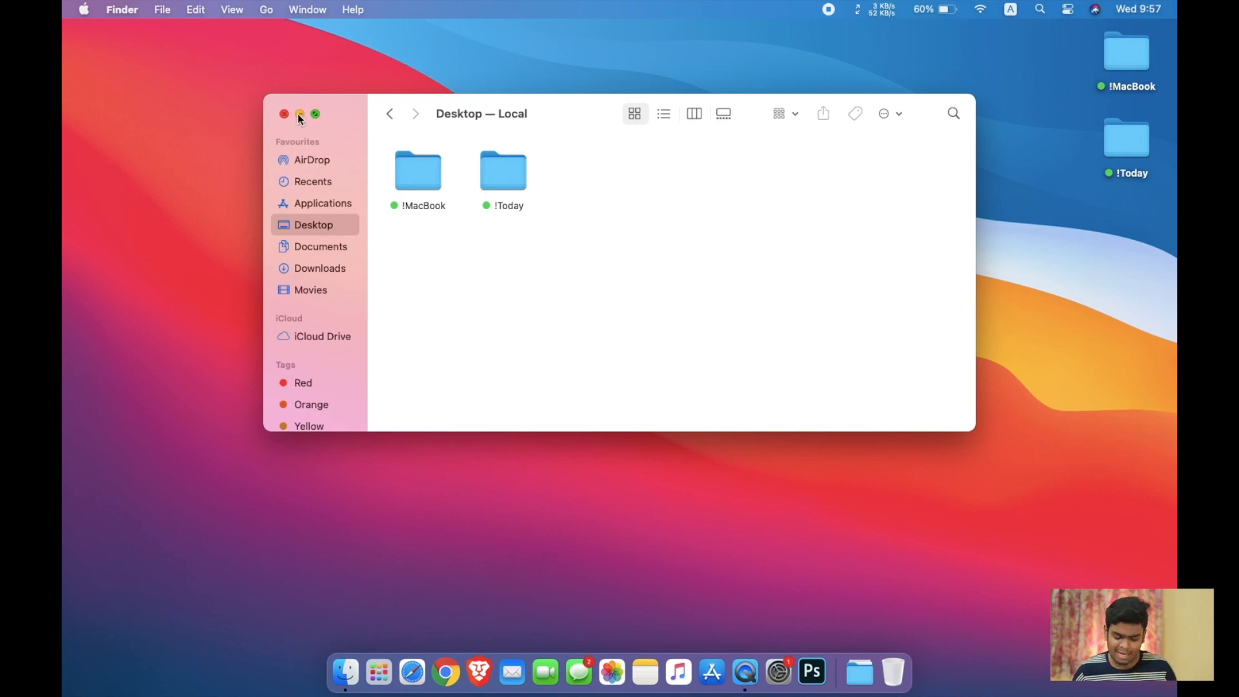
pyautogui.click(284, 114)
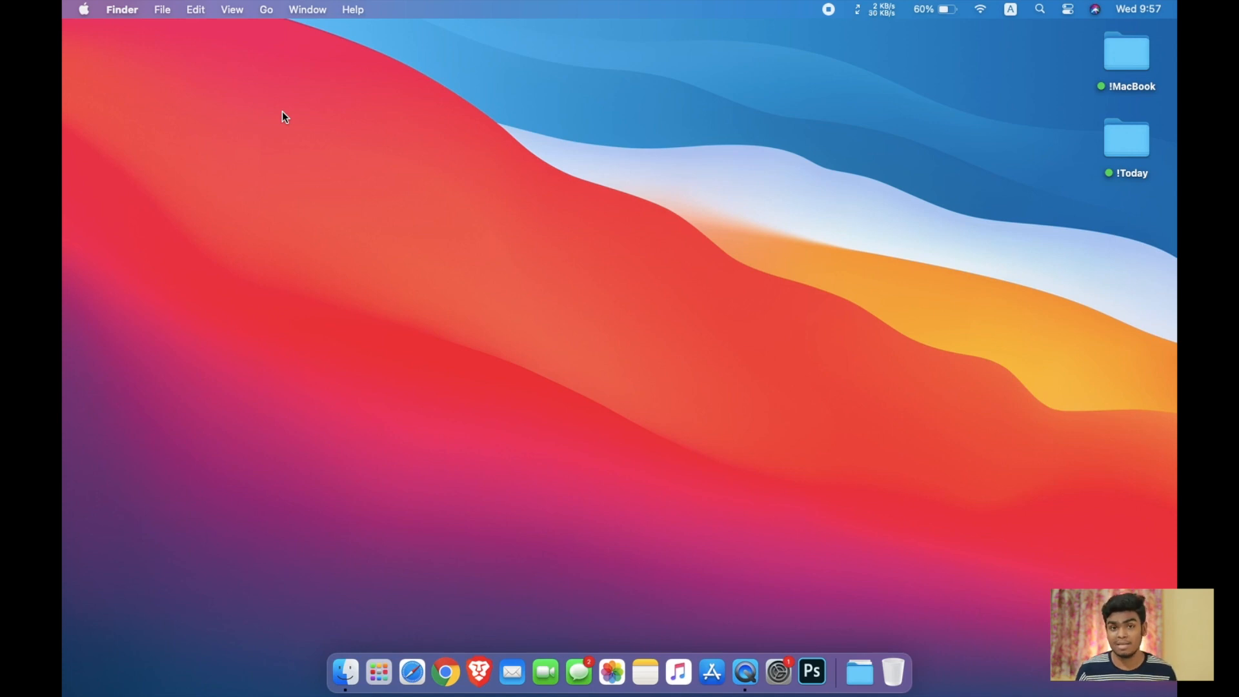
pyautogui.moveTo(392, 640)
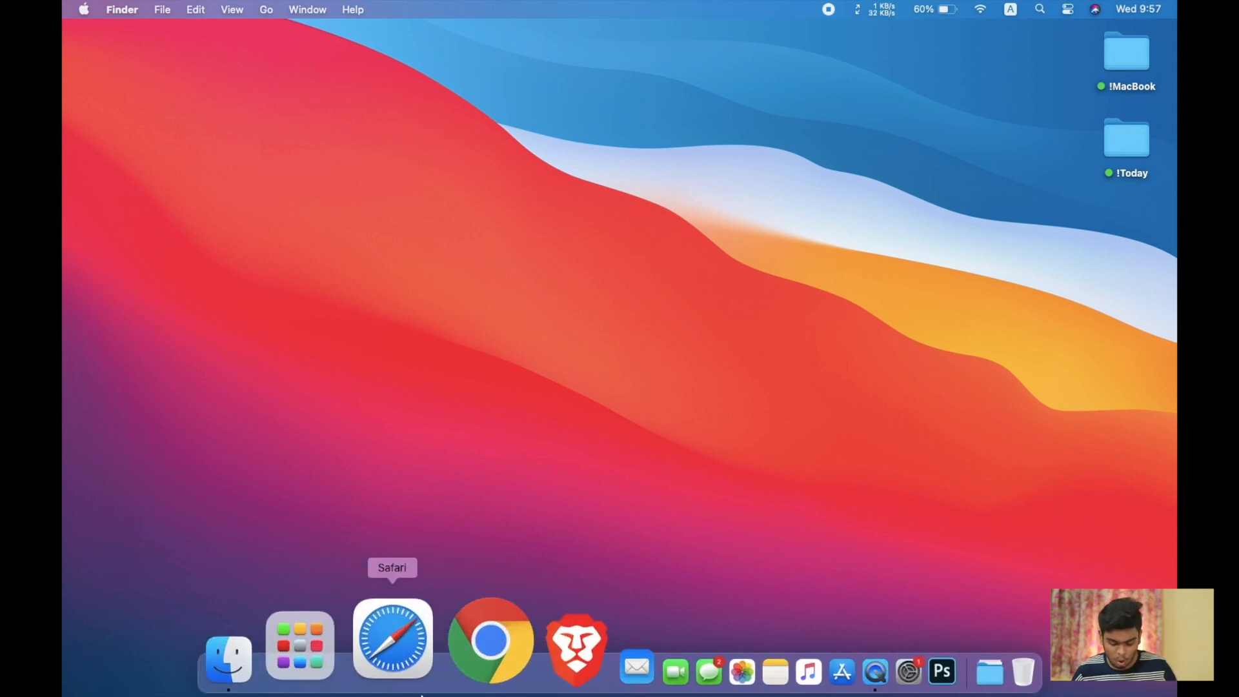
# Step: Load twitter.com in Safari, view the tab overview and add a facebook.com tab
pyautogui.click(392, 638)
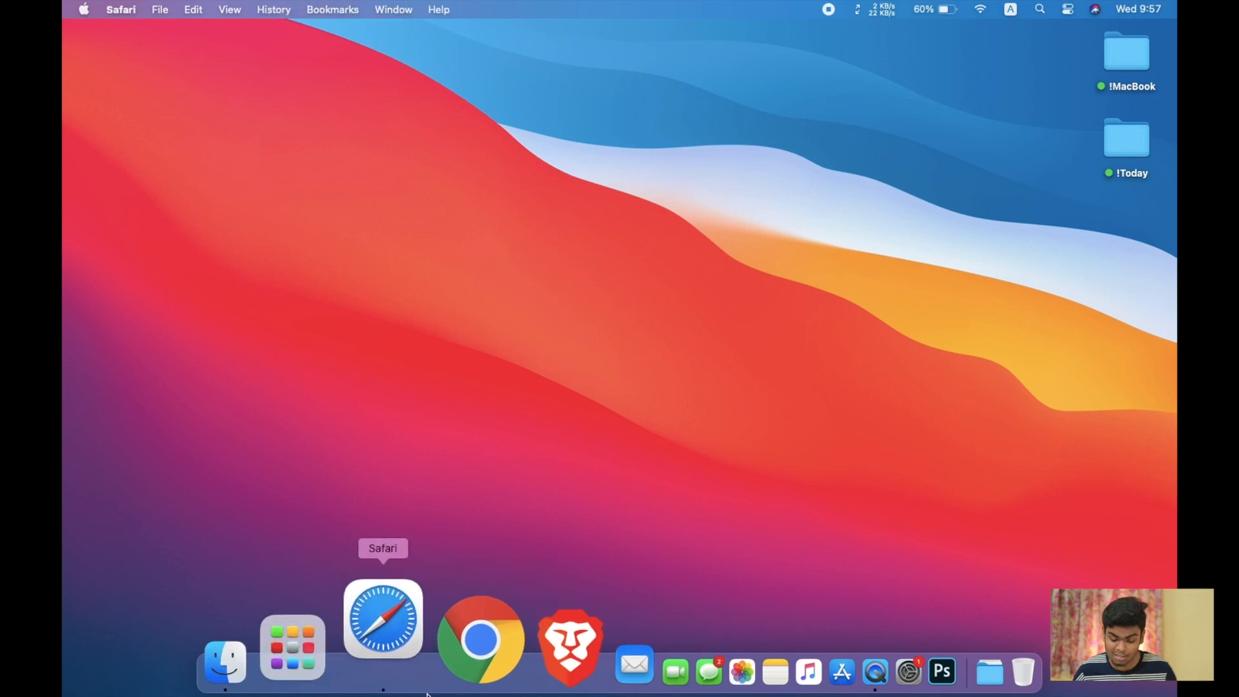
pyautogui.click(383, 618)
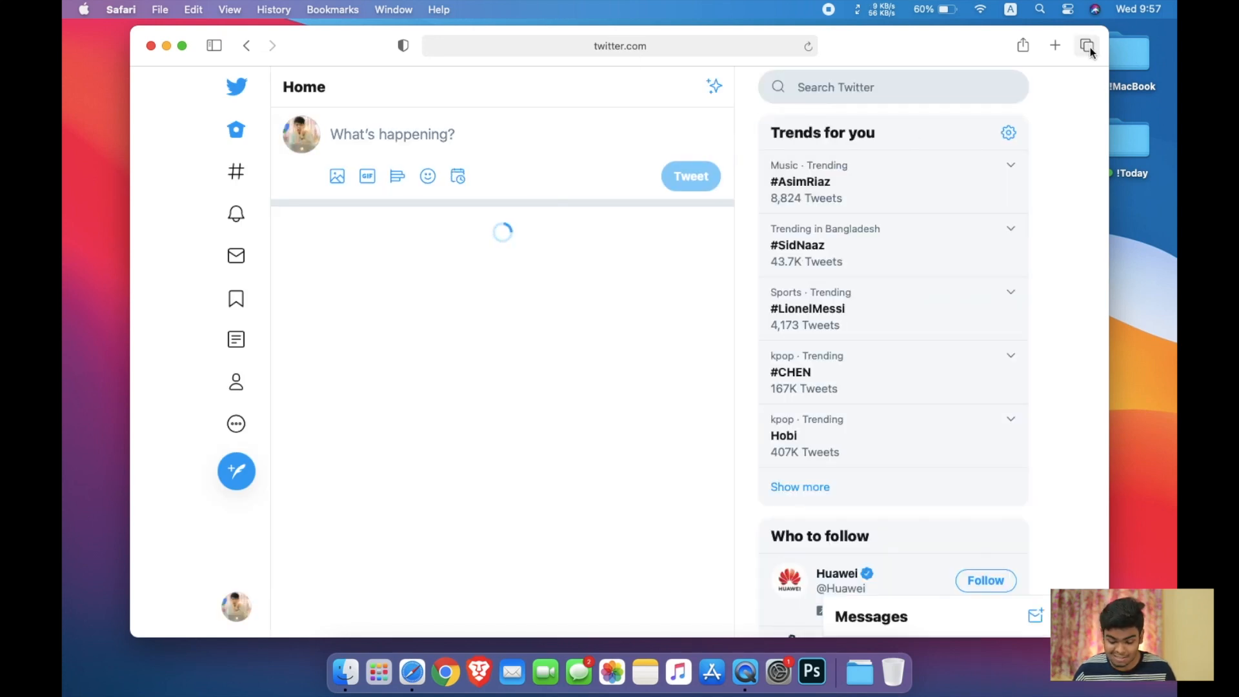
pyautogui.click(1087, 45)
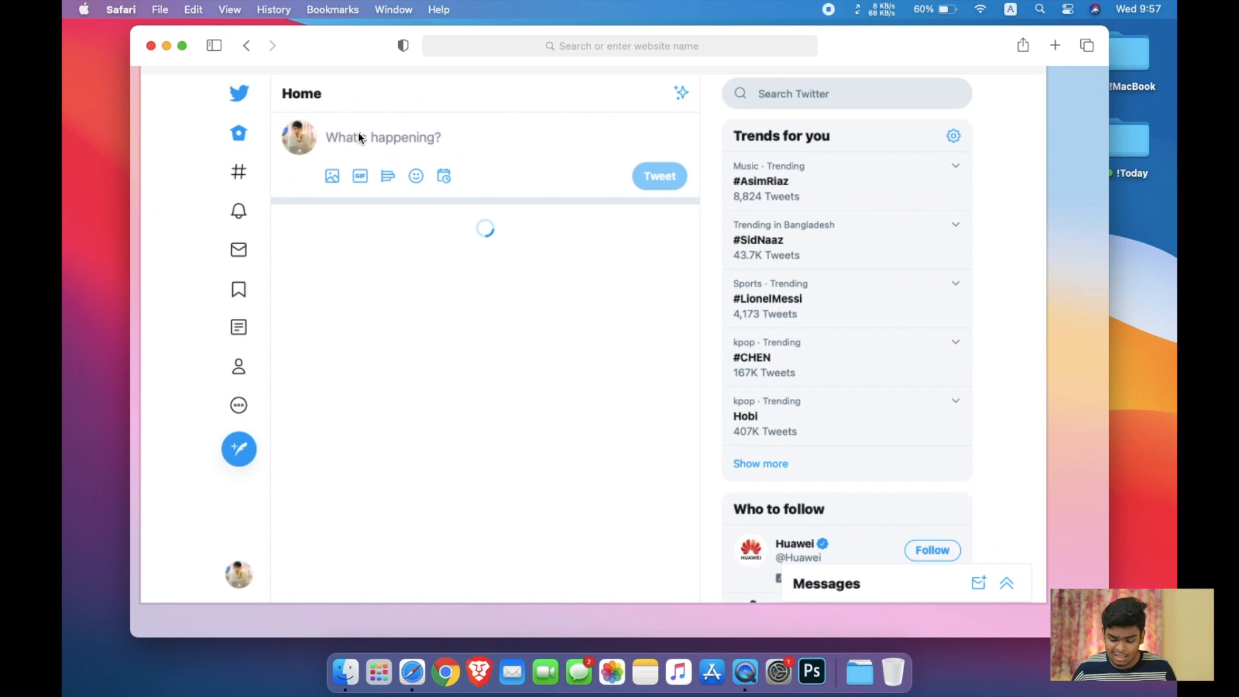
pyautogui.click(1054, 45)
pyautogui.write('facebook.com')
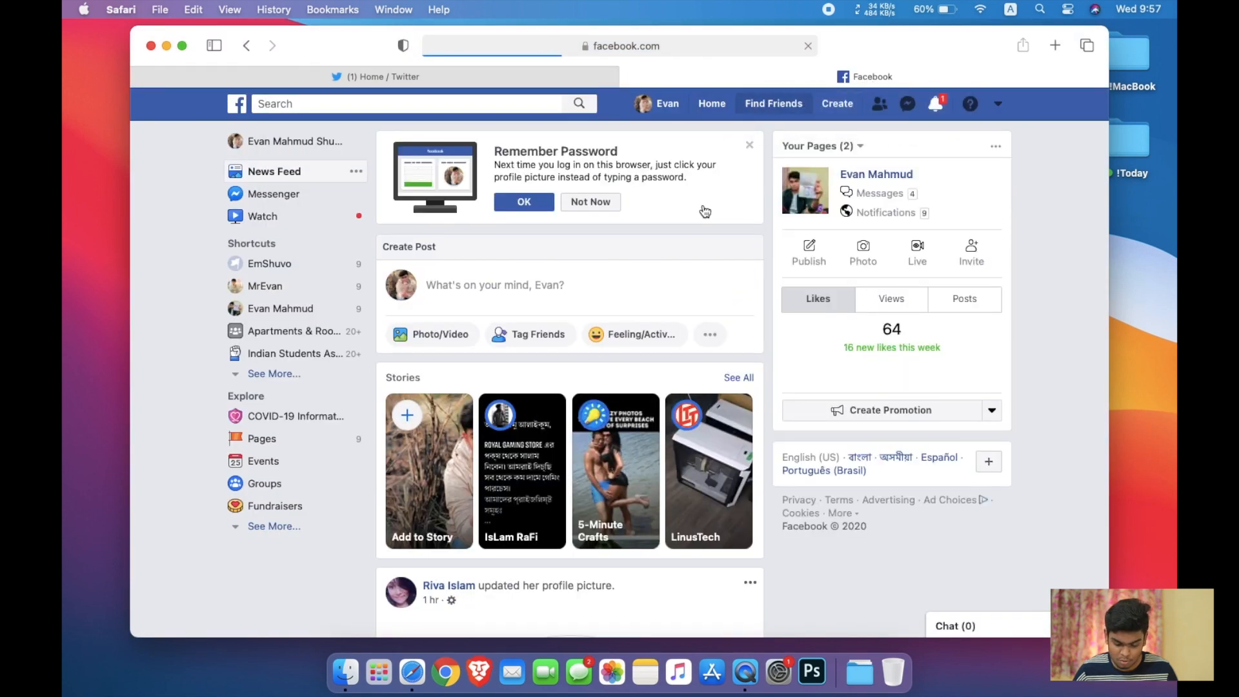
pyautogui.click(375, 77)
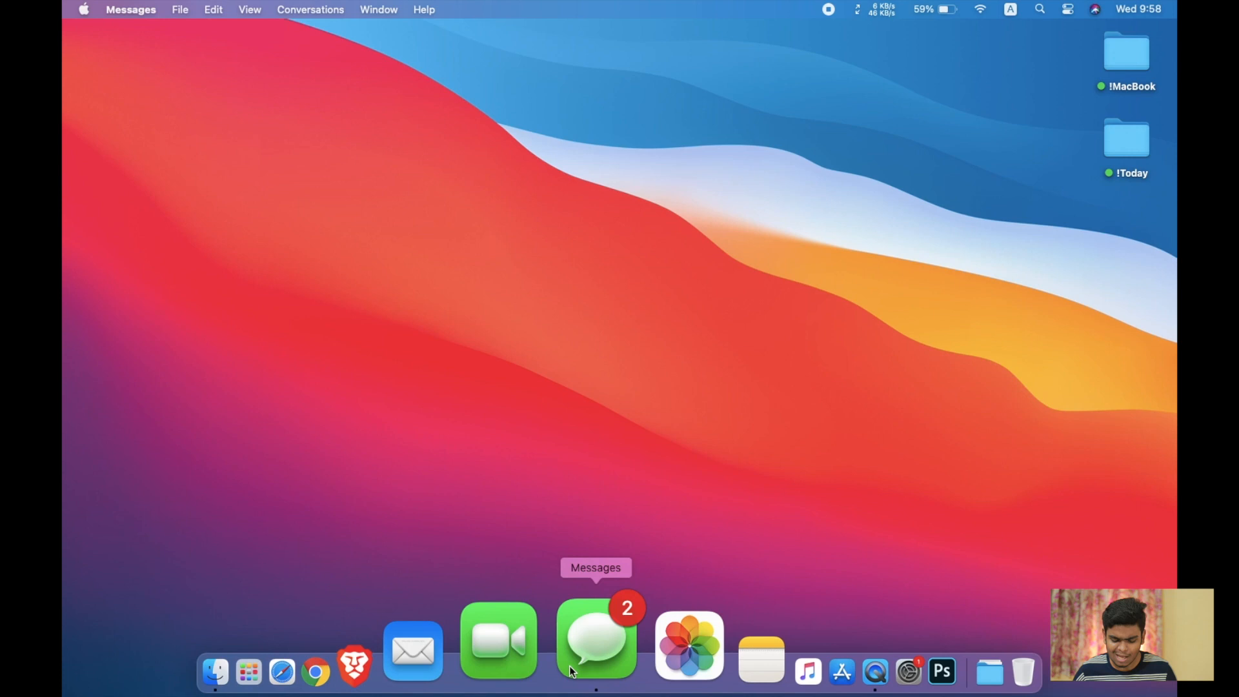
pyautogui.click(595, 640)
pyautogui.write('@')
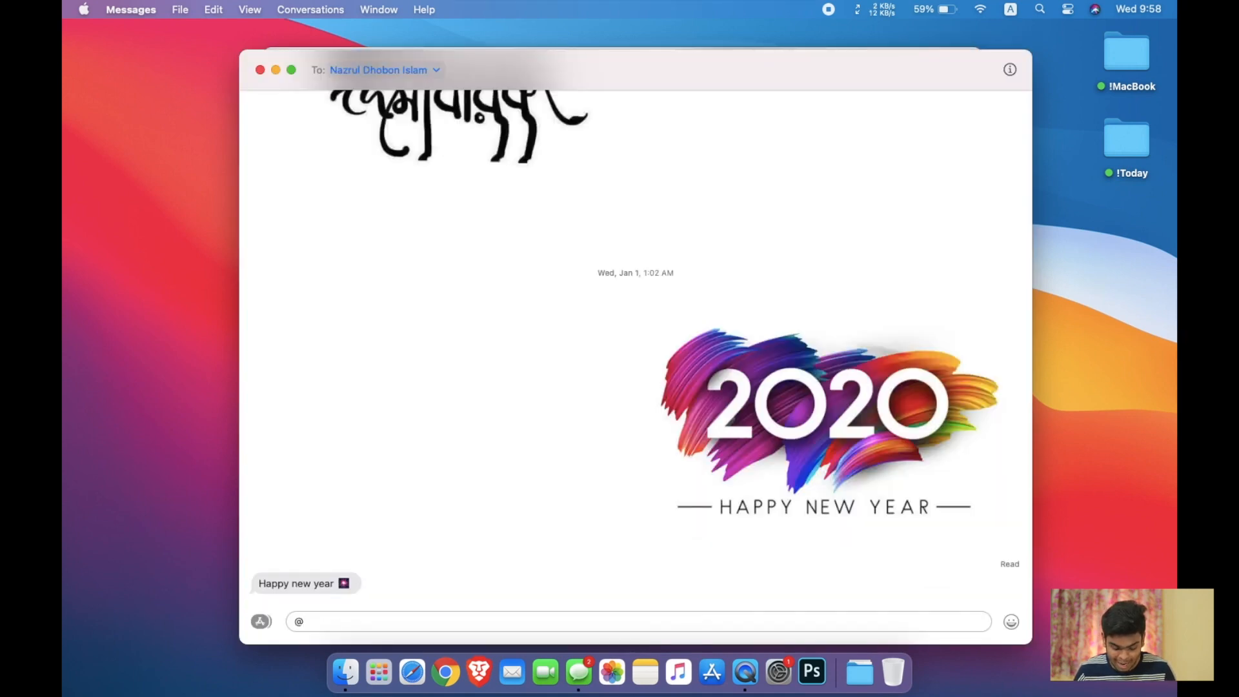
pyautogui.write('emsj')
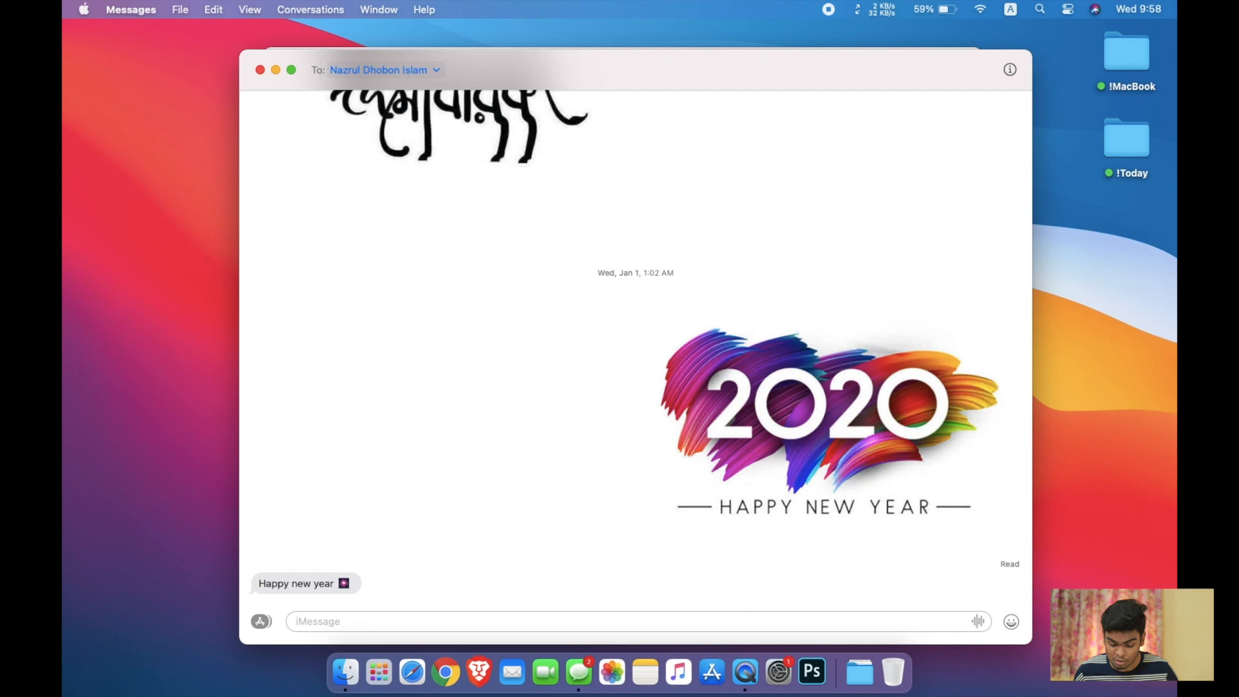
pyautogui.moveTo(826, 547)
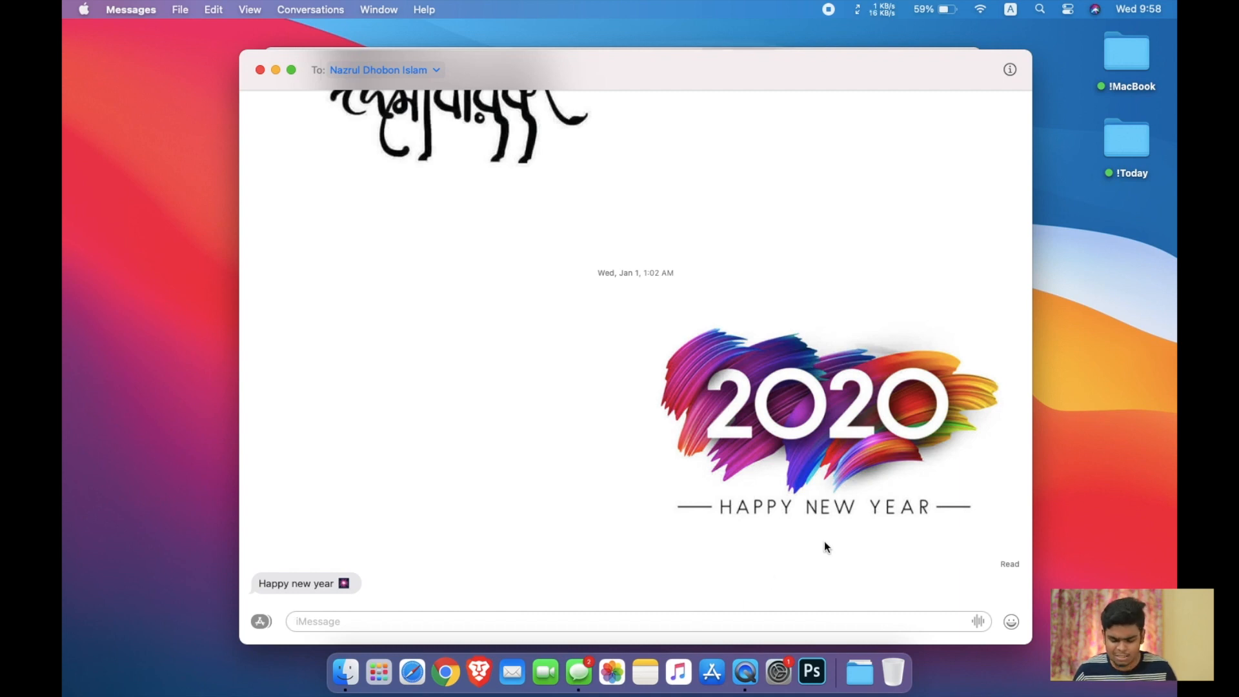
pyautogui.click(259, 69)
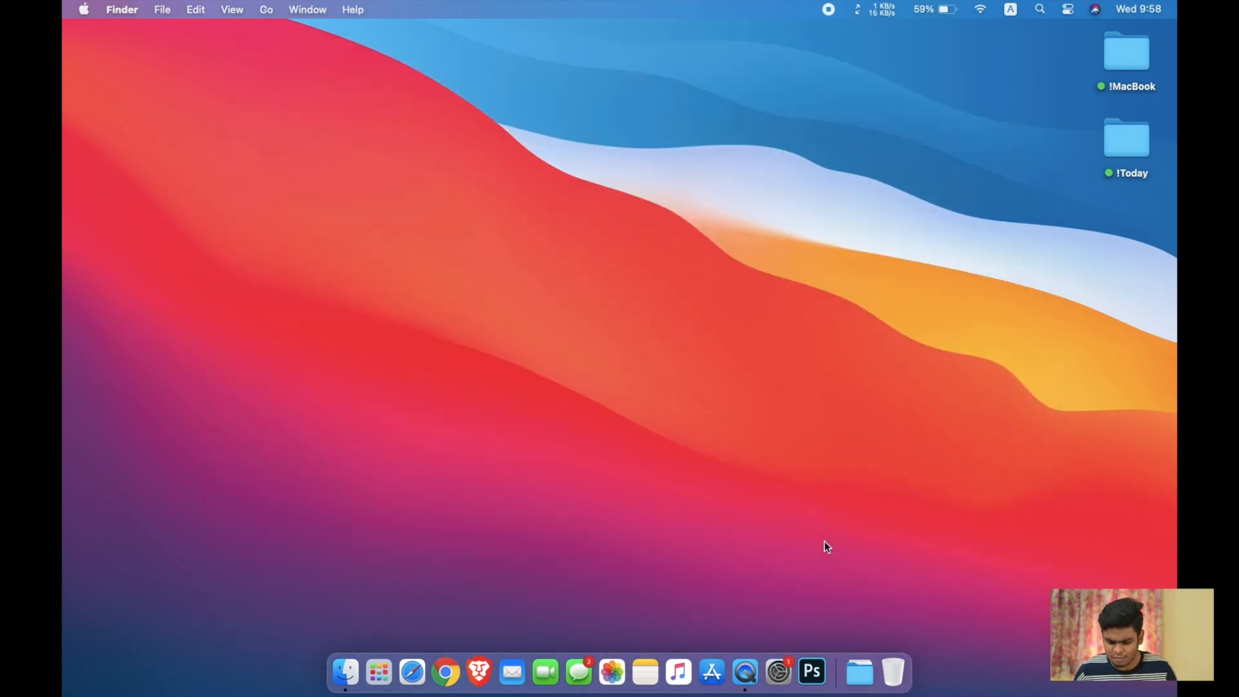
pyautogui.click(1138, 9)
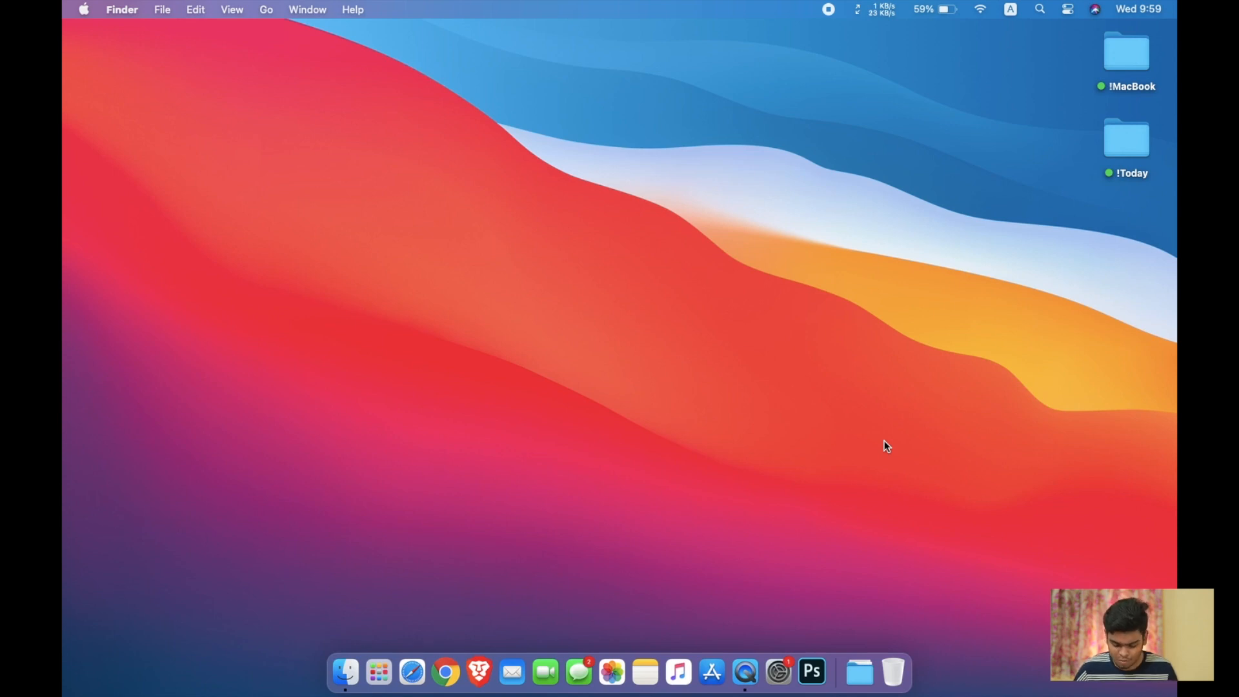
# Step: Try Launchpad, then search 'mnkfsdnfdsfnkds' in Spotlight and dismiss it
pyautogui.click(378, 672)
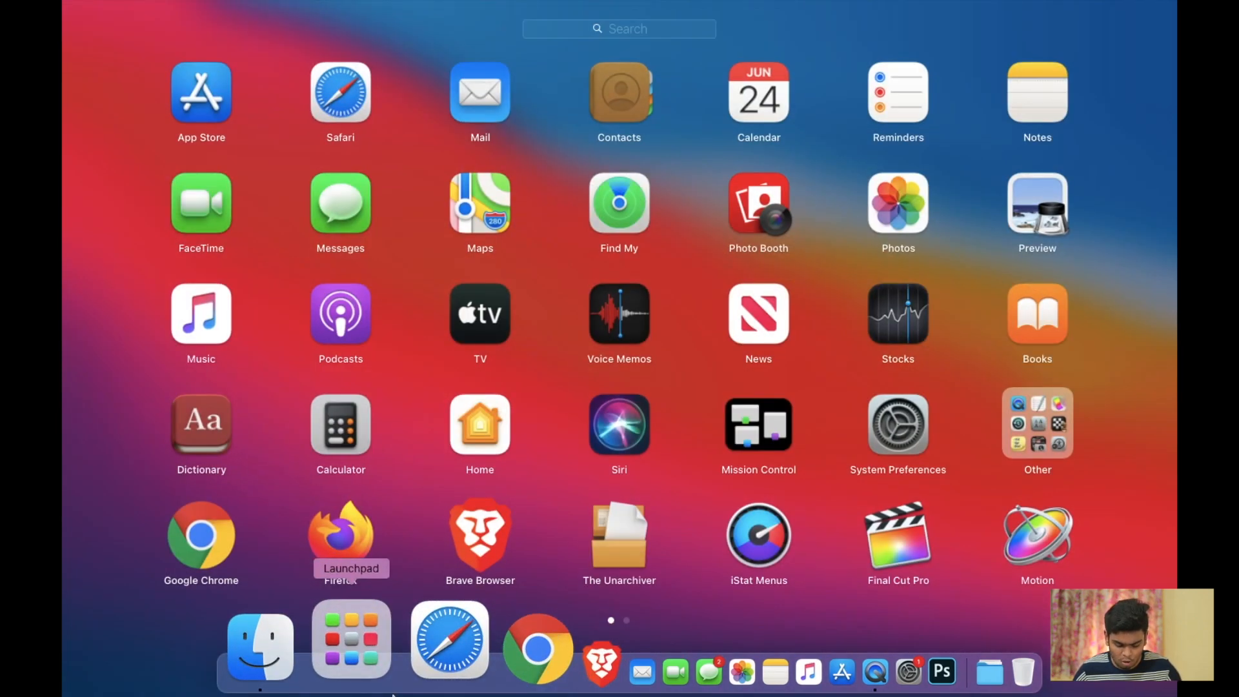
pyautogui.click(449, 640)
pyautogui.write('r')
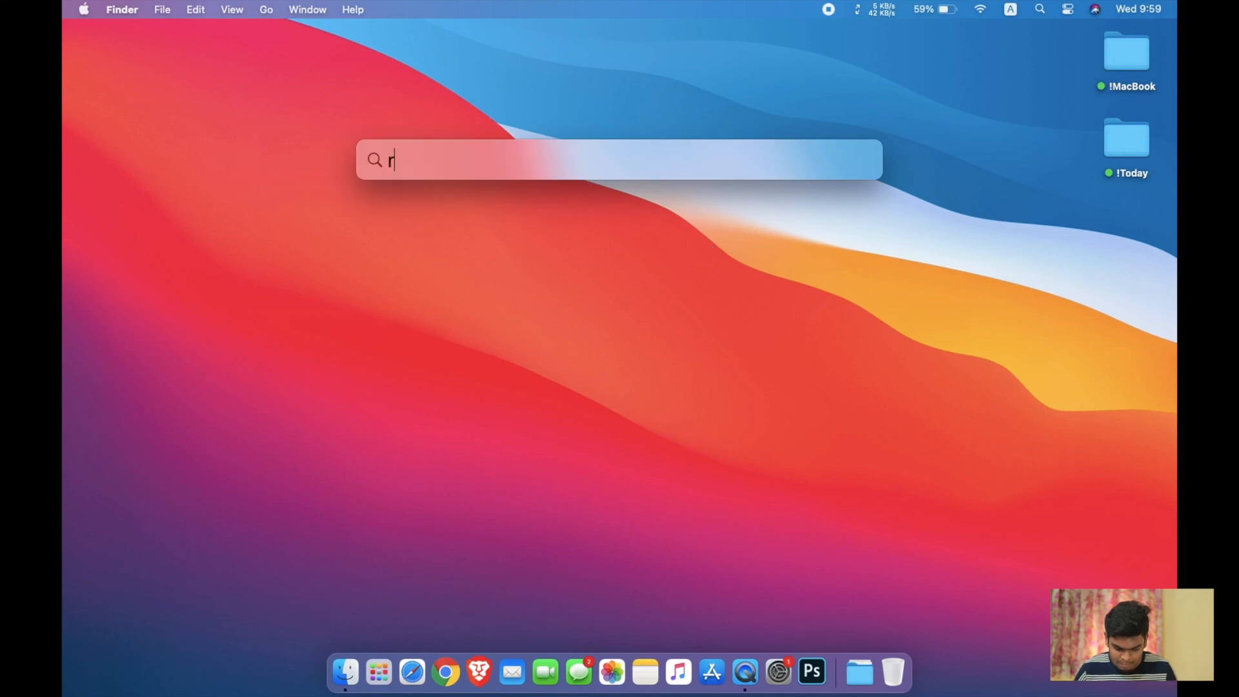
pyautogui.write('mnkfsdnfdsfnkds')
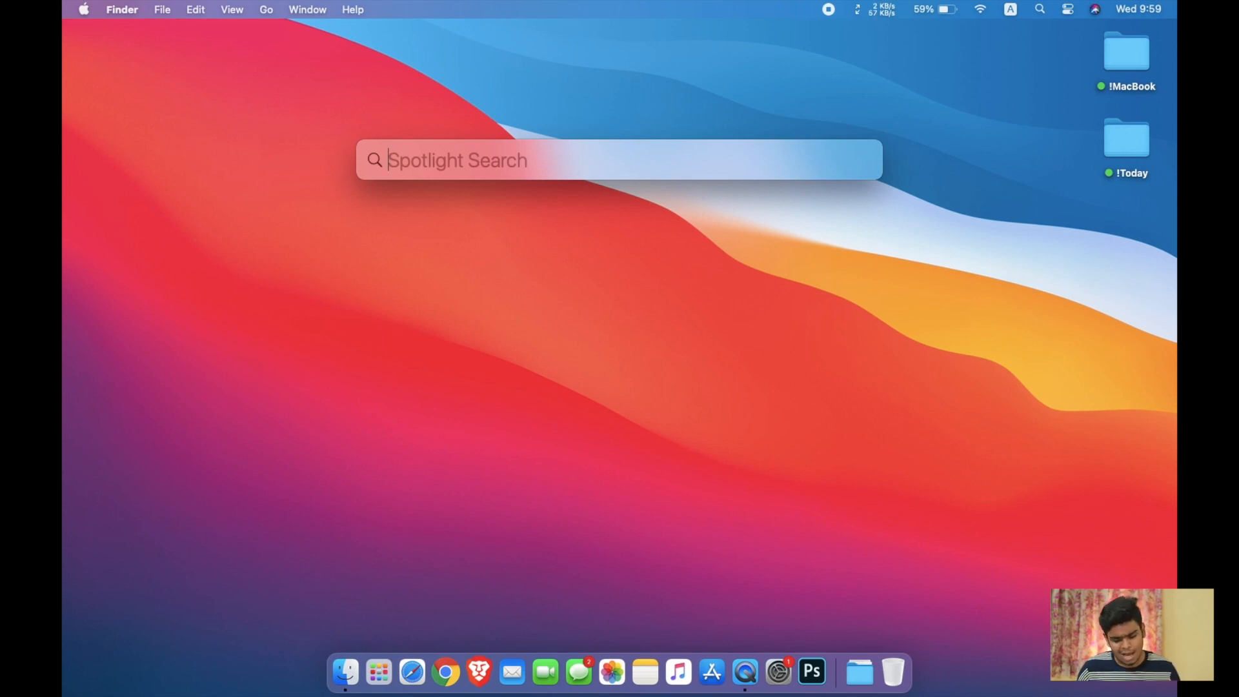
pyautogui.press('escape')
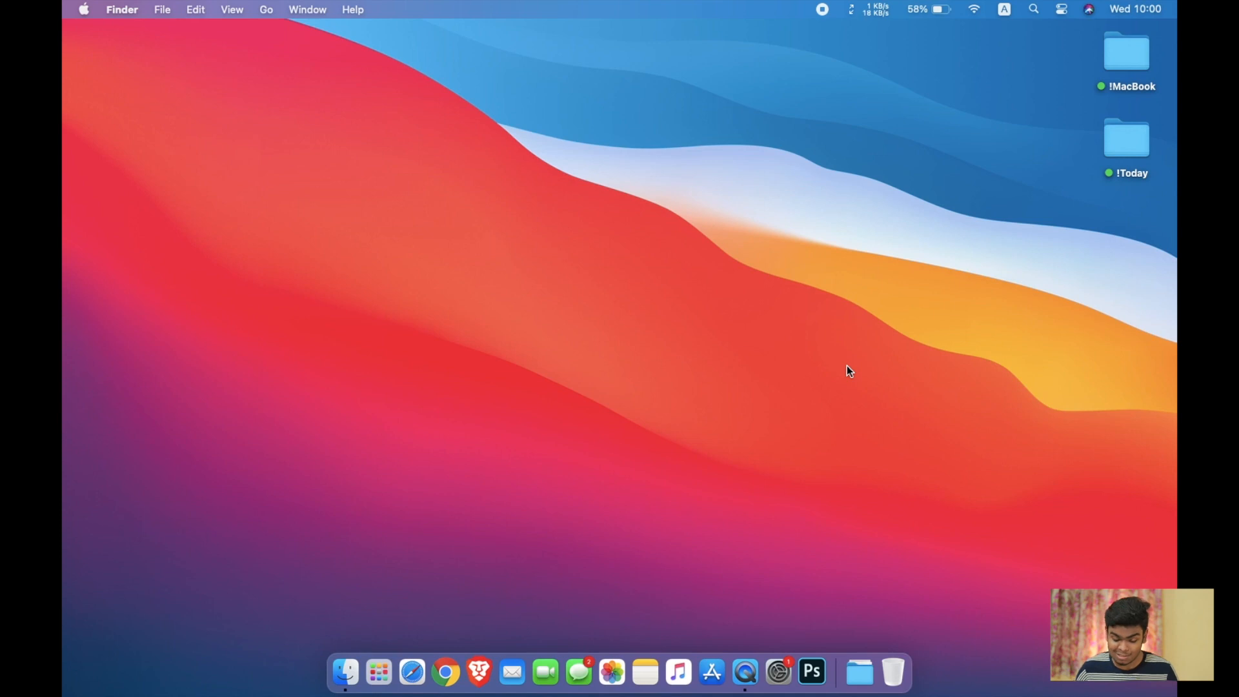
pyautogui.moveTo(751, 640)
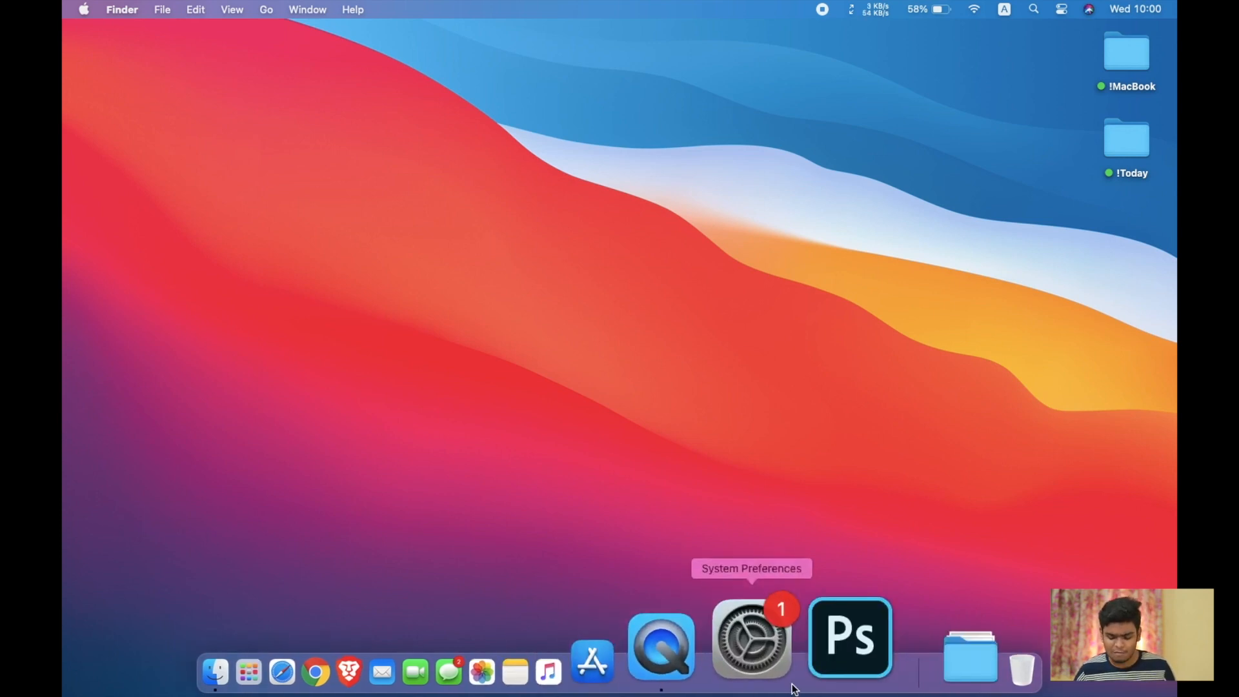
# Step: Bring up System Preferences and a Finder window of recent files
pyautogui.click(750, 636)
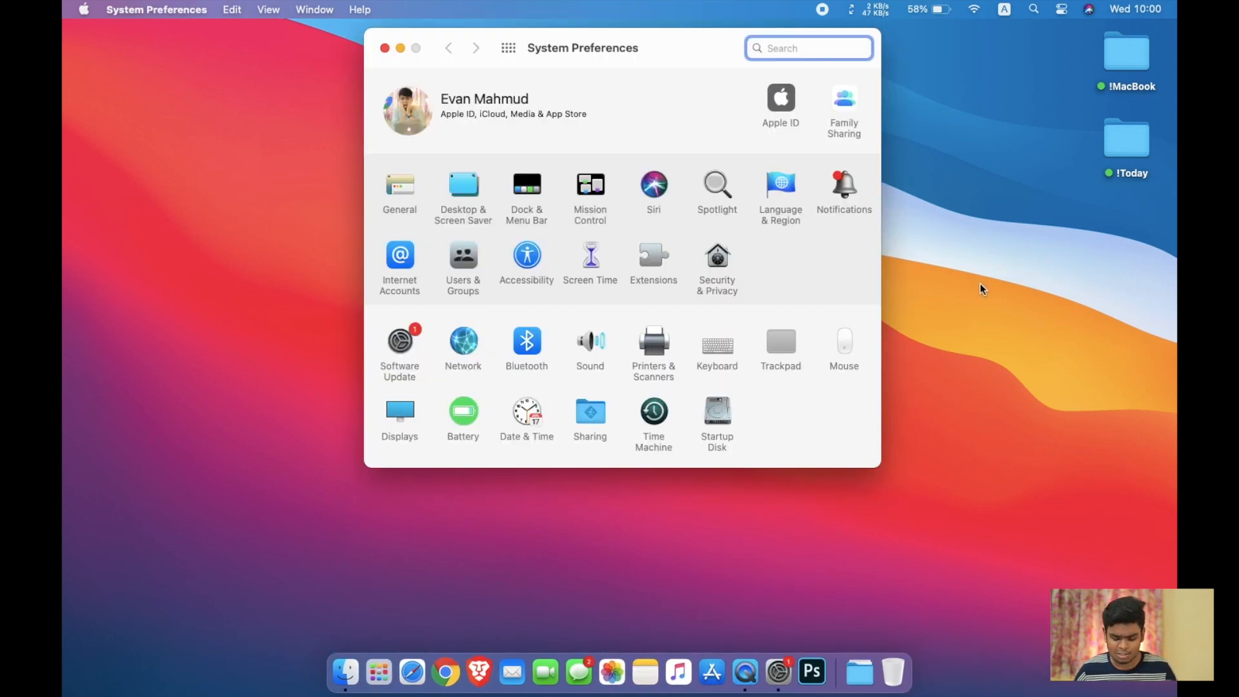
pyautogui.click(345, 672)
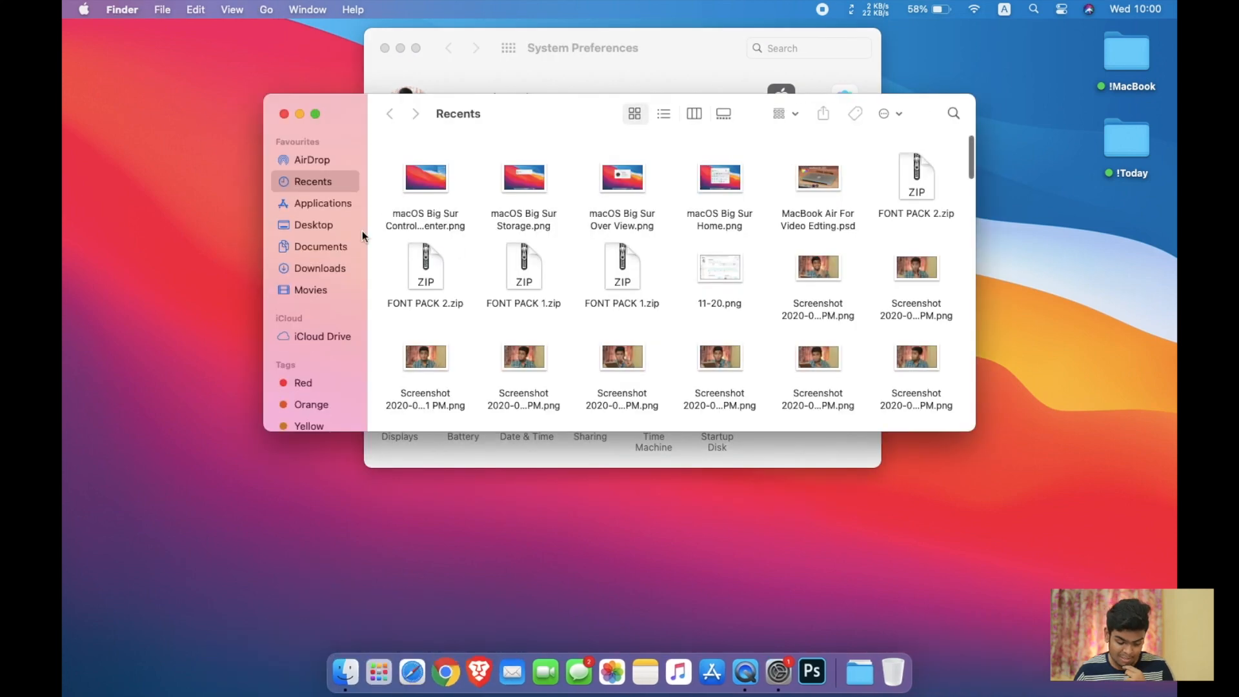
# Step: Show Downloads full screen and view the macOS Big Sur Control Center PNG
pyautogui.click(319, 268)
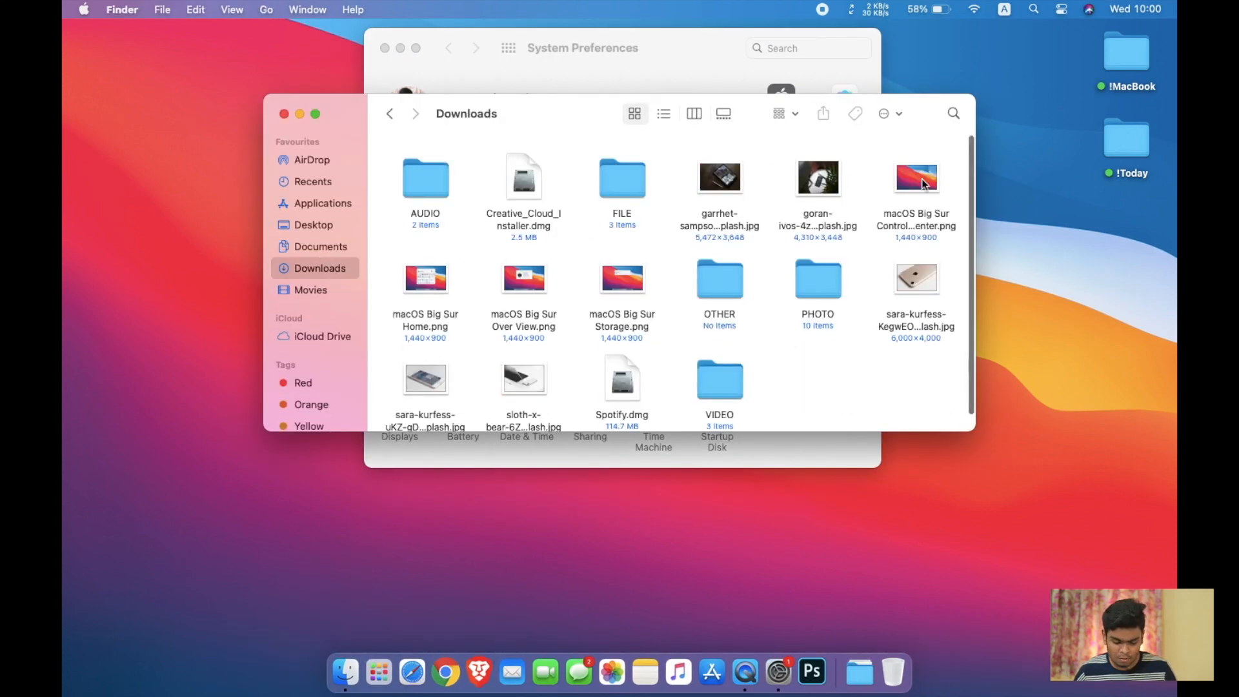
pyautogui.click(315, 114)
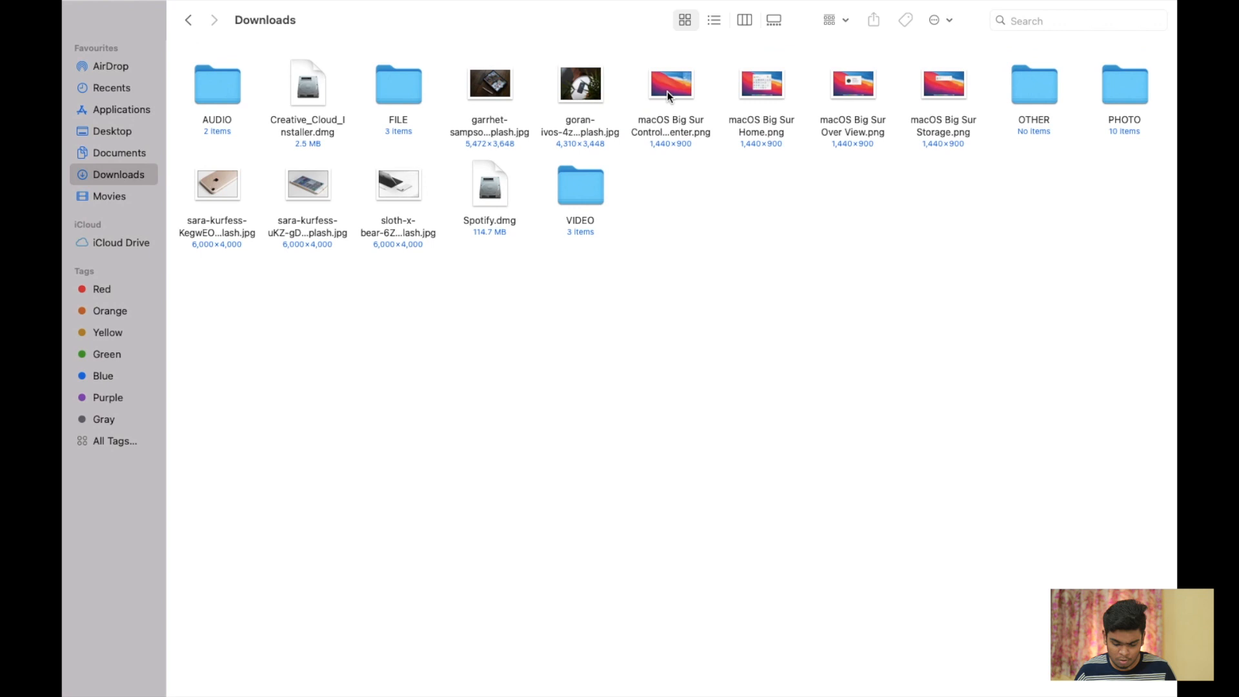
pyautogui.doubleClick(942, 85)
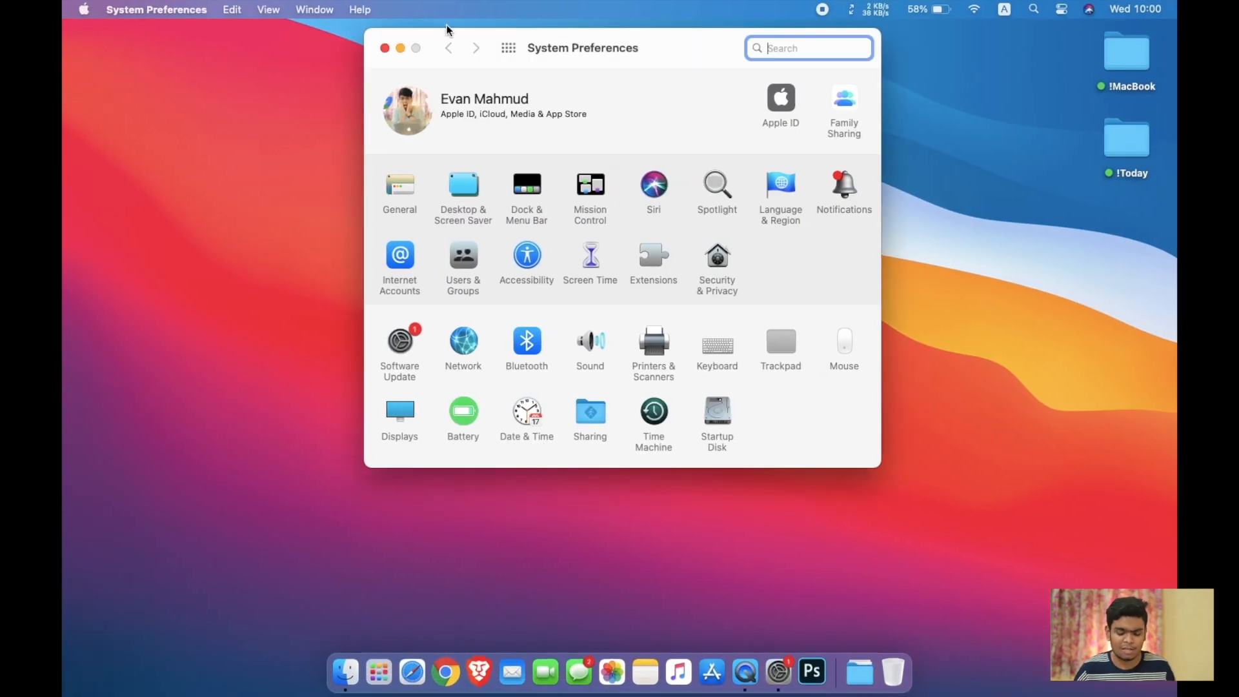
# Step: Quit System Preferences, leaving the empty desktop
pyautogui.click(384, 48)
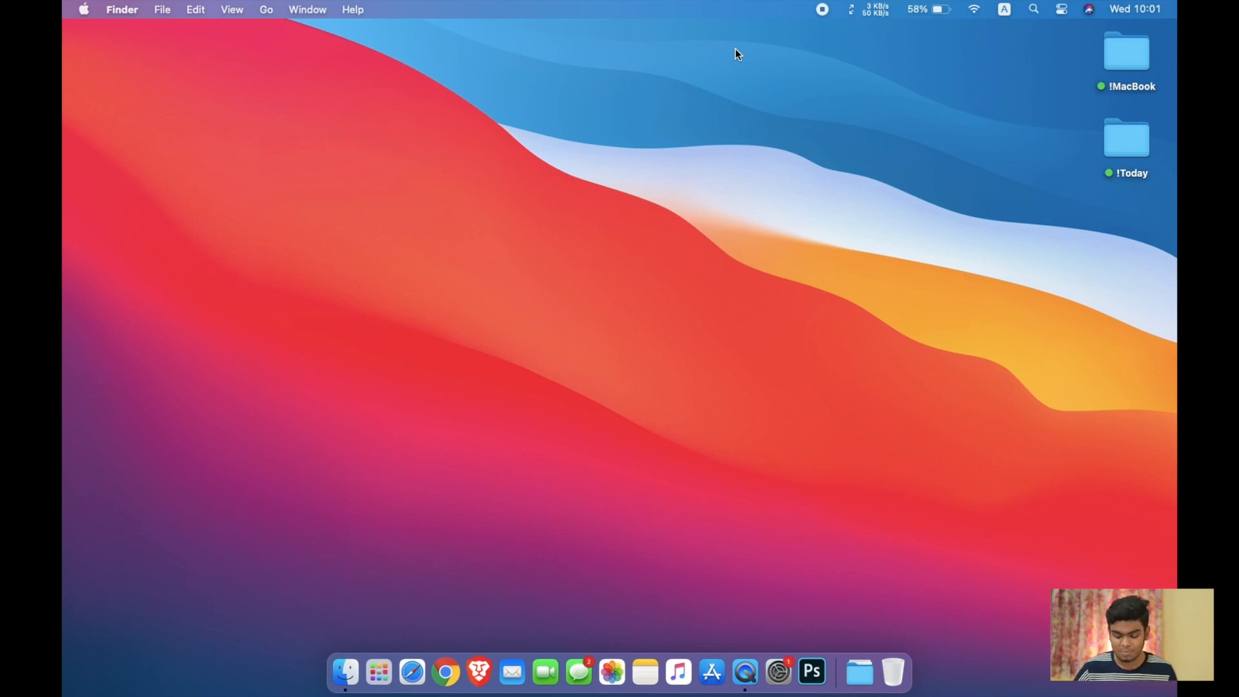
# Step: Return to the full-screen Downloads window and close it
pyautogui.click(345, 673)
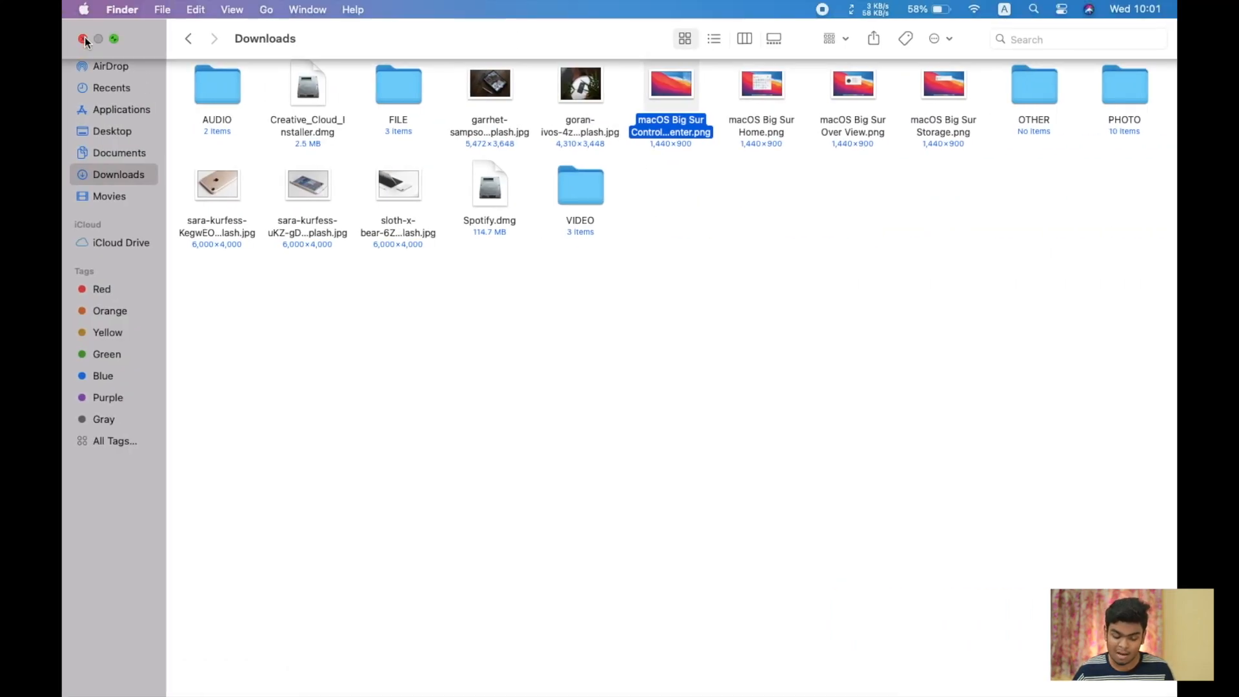
pyautogui.click(86, 39)
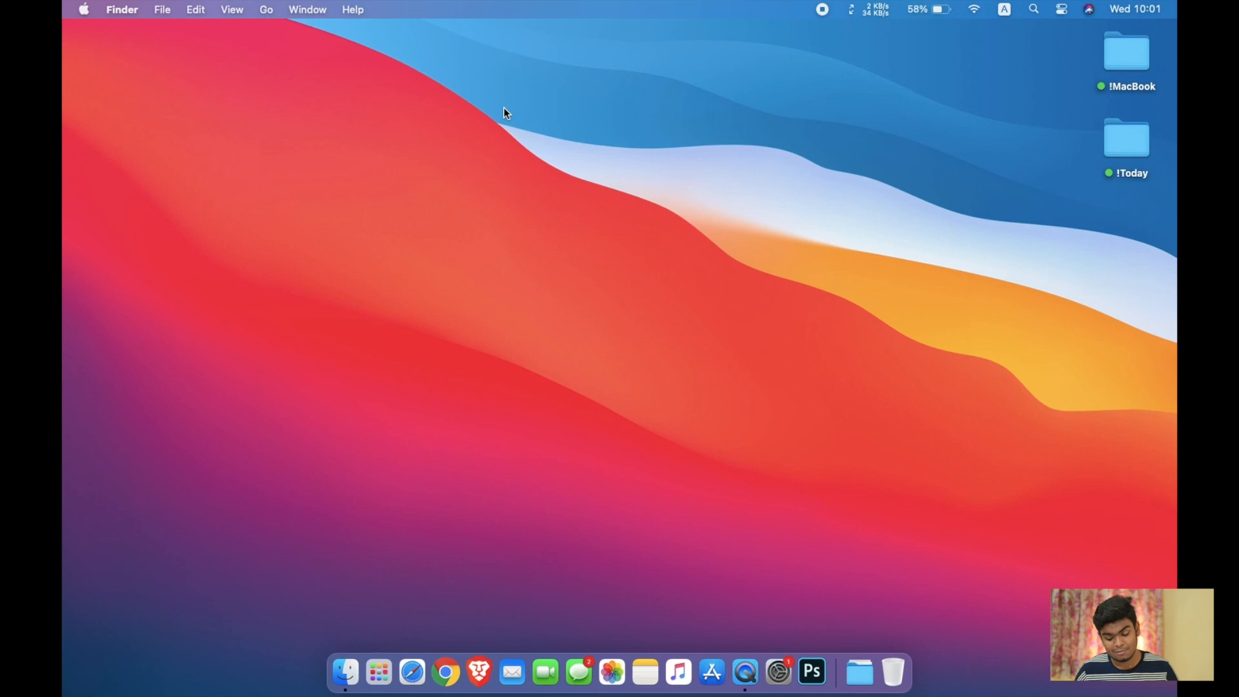